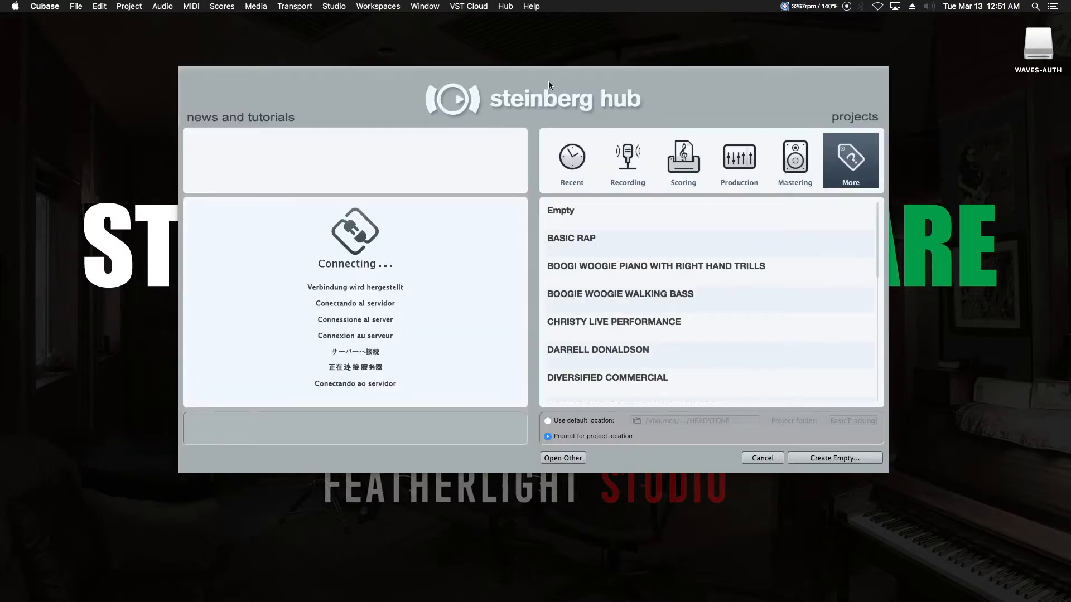
pyautogui.moveTo(850, 94)
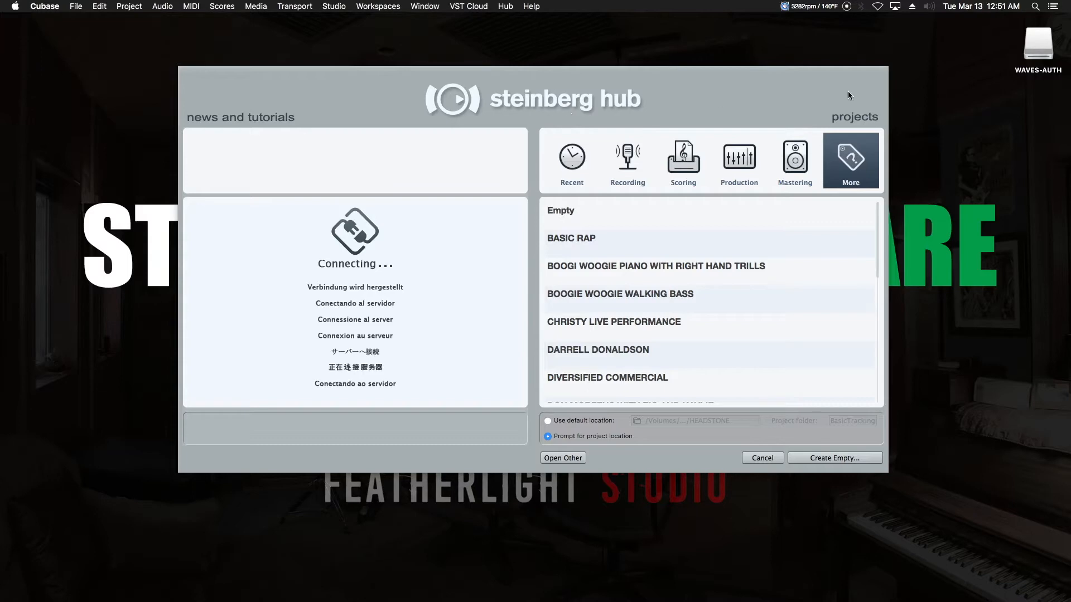
# Browse the hub's template categories to More and choose the Empty project template
pyautogui.click(626, 160)
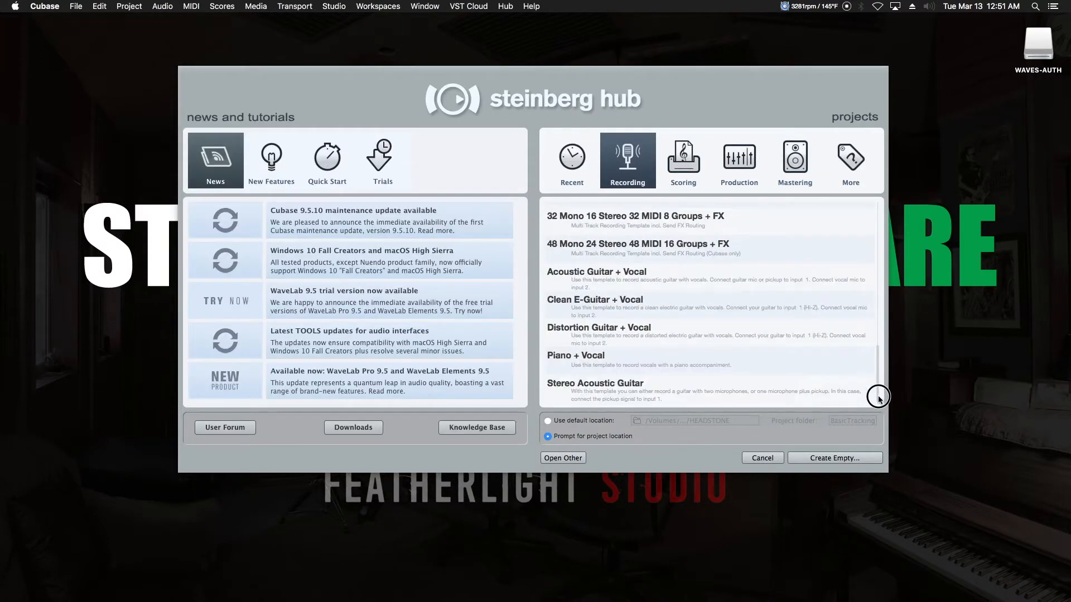
pyautogui.moveTo(580, 392)
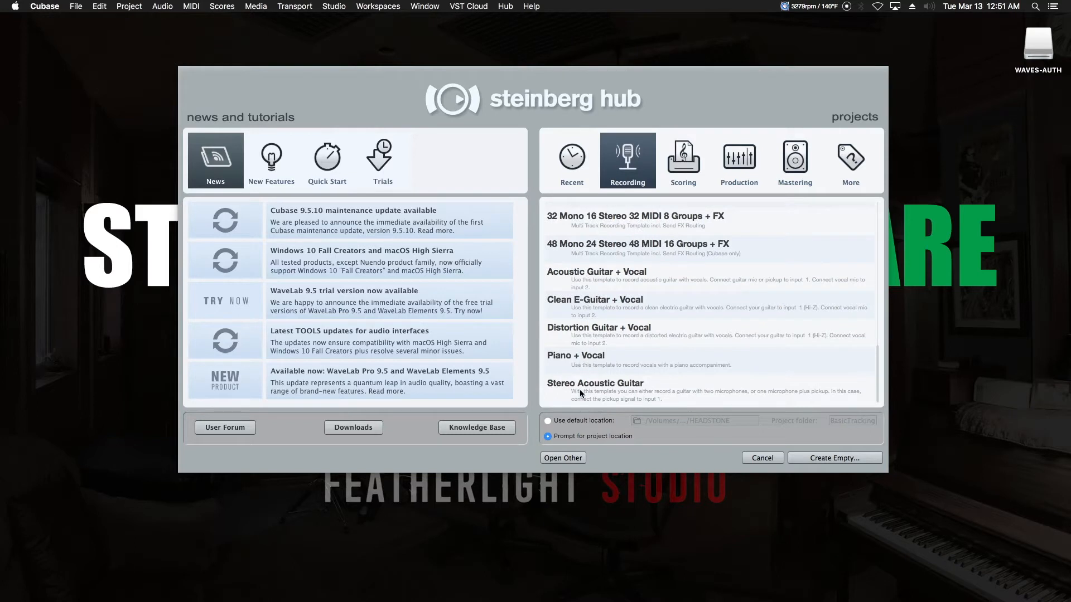
pyautogui.moveTo(602, 251)
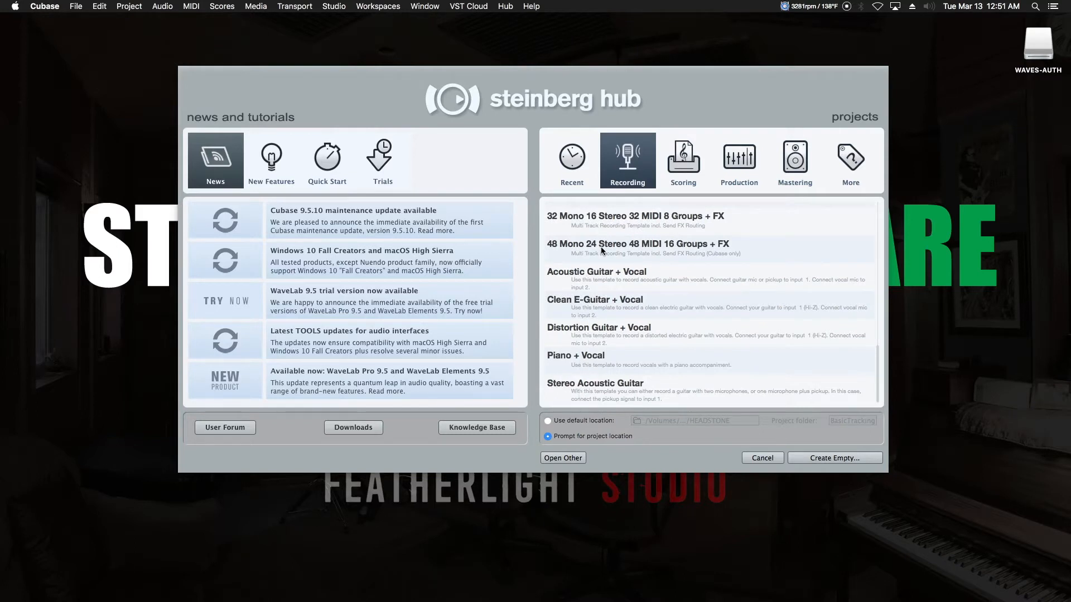
pyautogui.moveTo(348, 242)
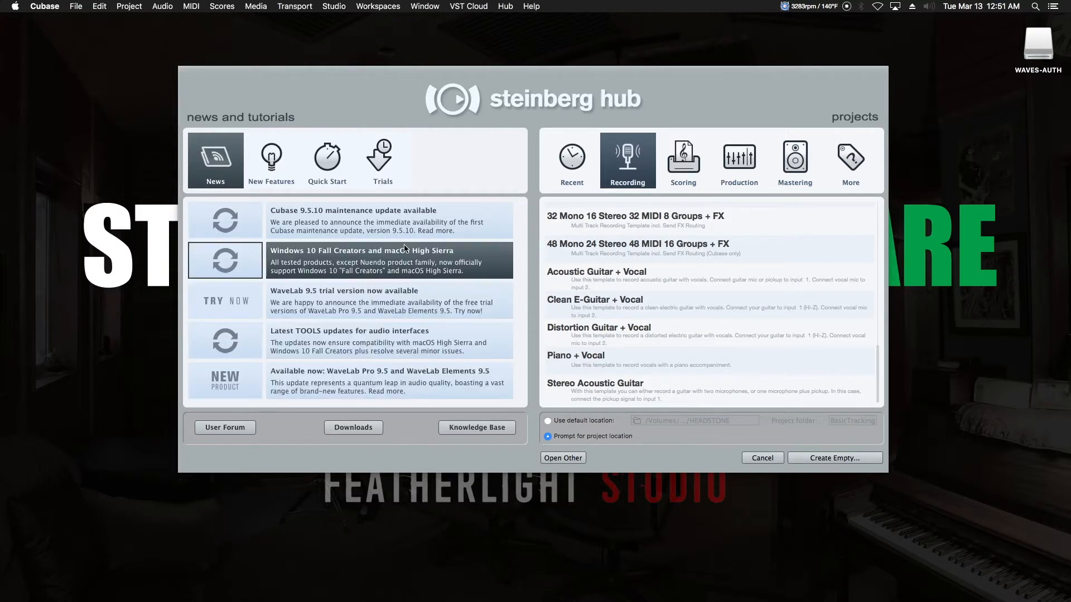
pyautogui.moveTo(514, 126)
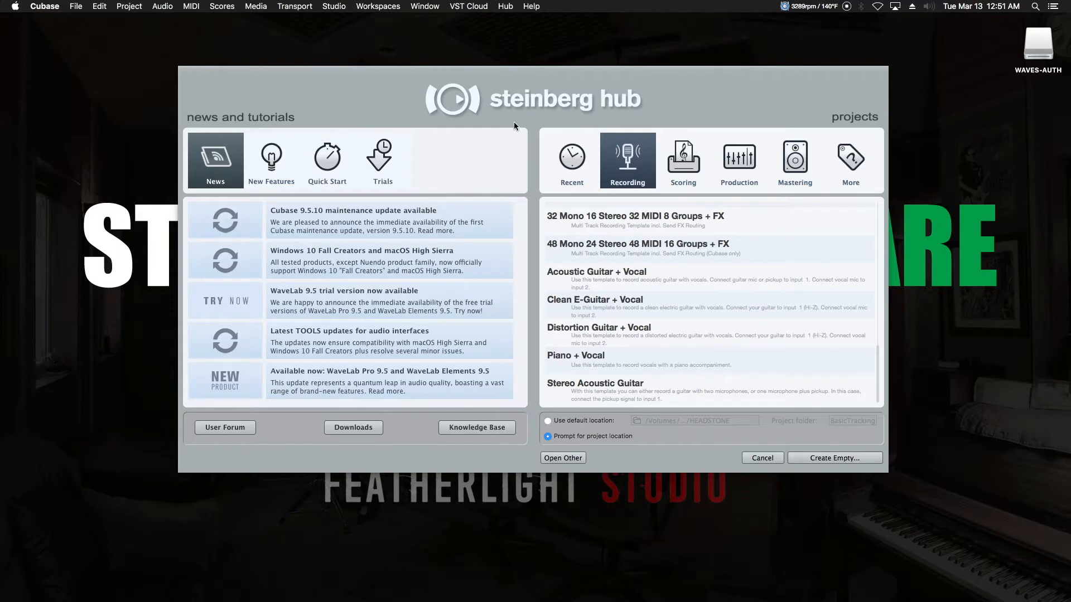
pyautogui.click(849, 160)
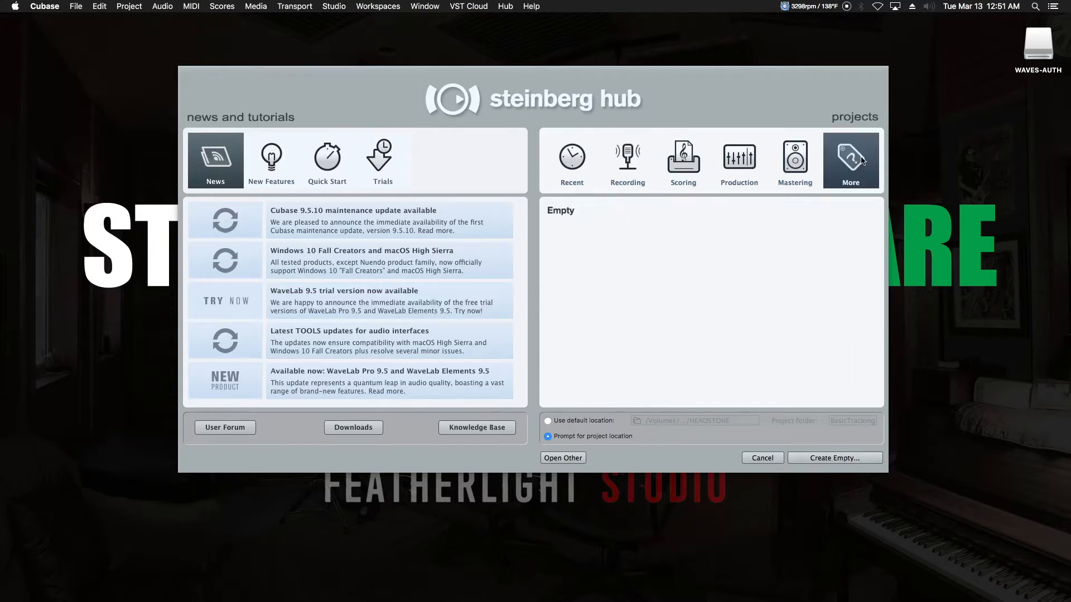
pyautogui.click(850, 161)
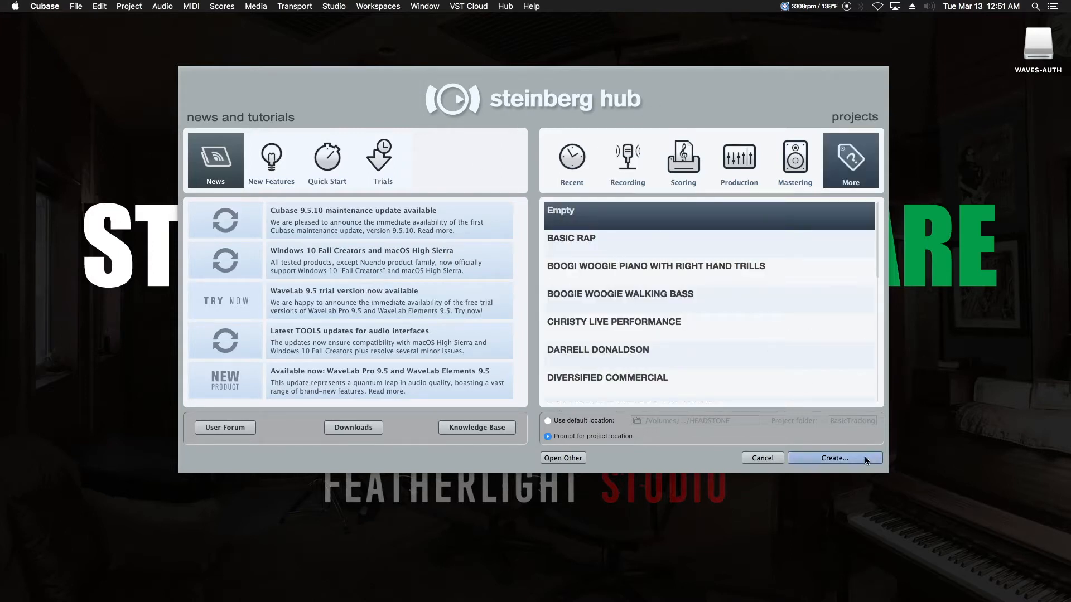
# Create the Empty project and make a new folder named TEST PROJECT in Documents for it
pyautogui.click(830, 457)
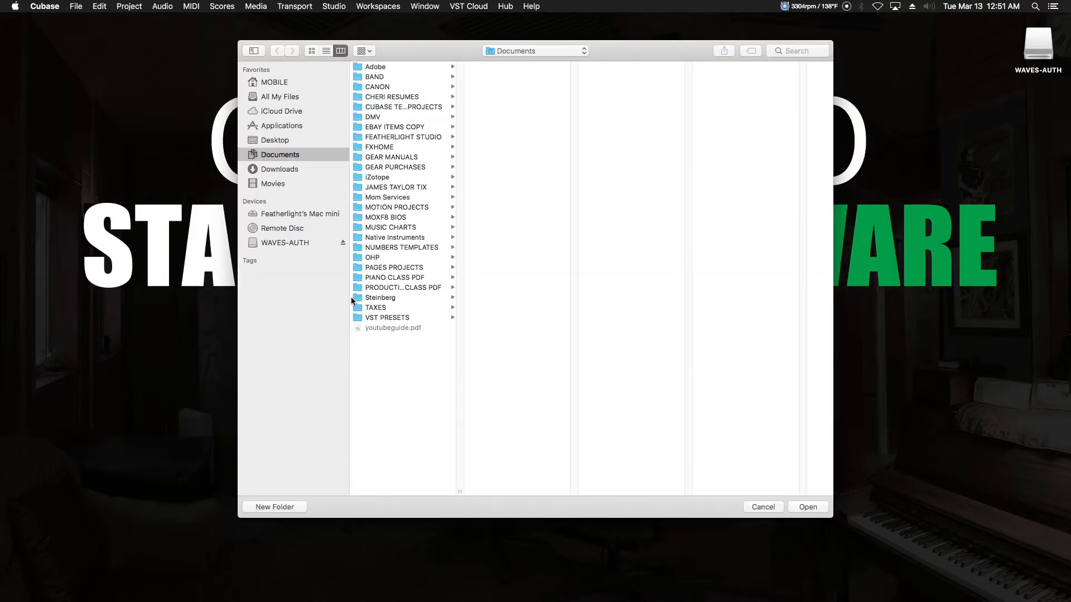
pyautogui.moveTo(382, 169)
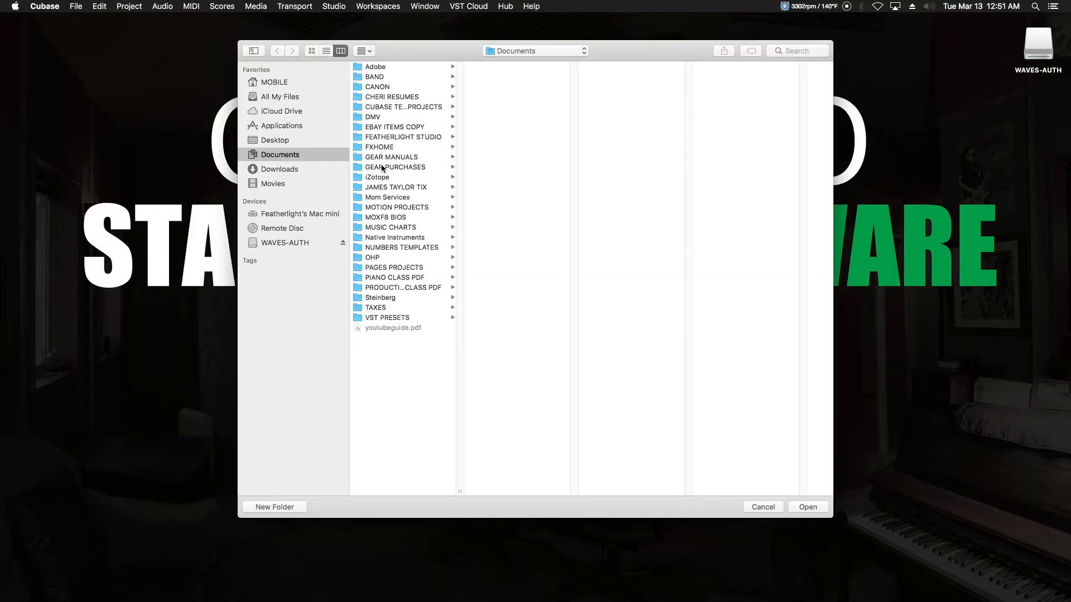
pyautogui.moveTo(293, 439)
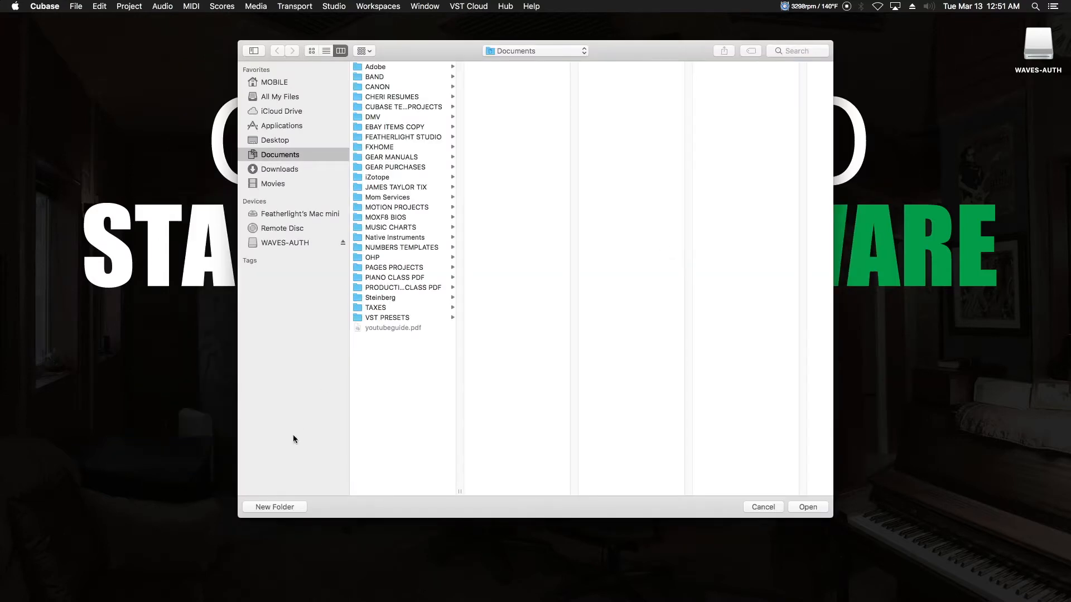
pyautogui.click(274, 506)
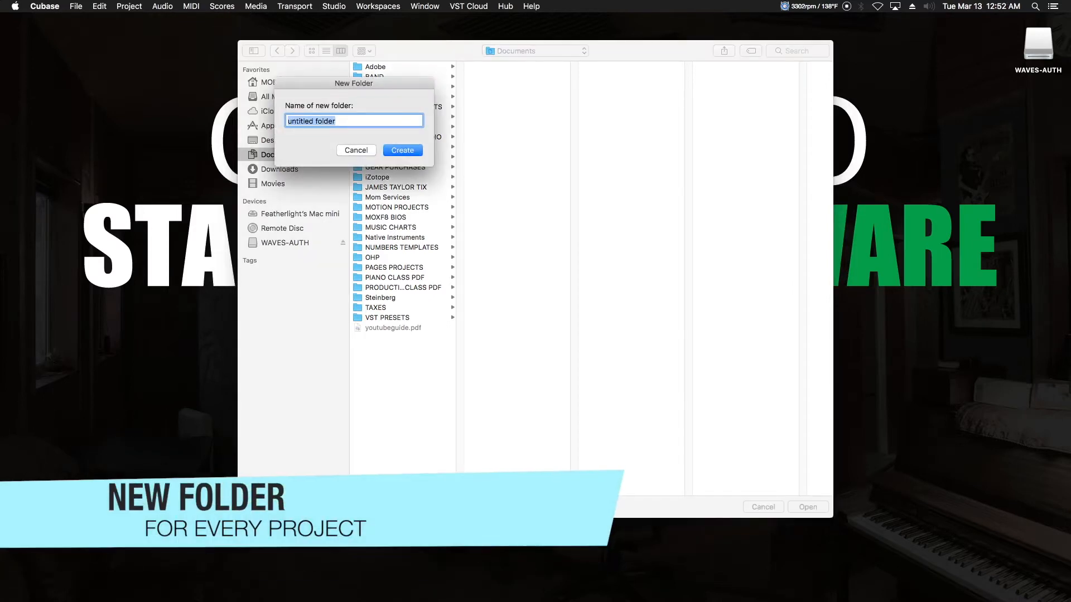
pyautogui.write('TEST')
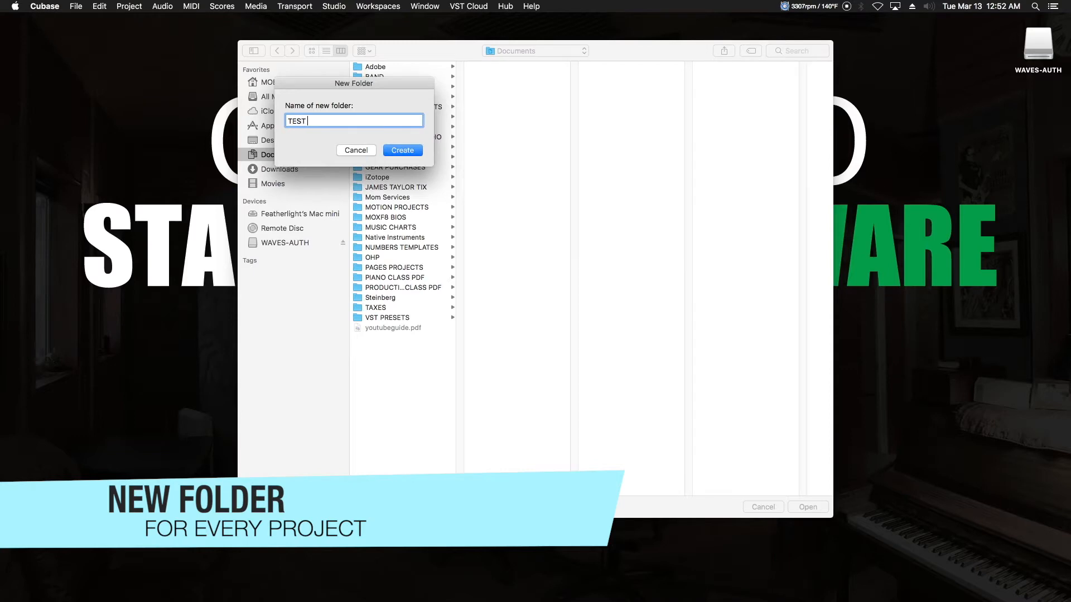
pyautogui.write('PROJ')
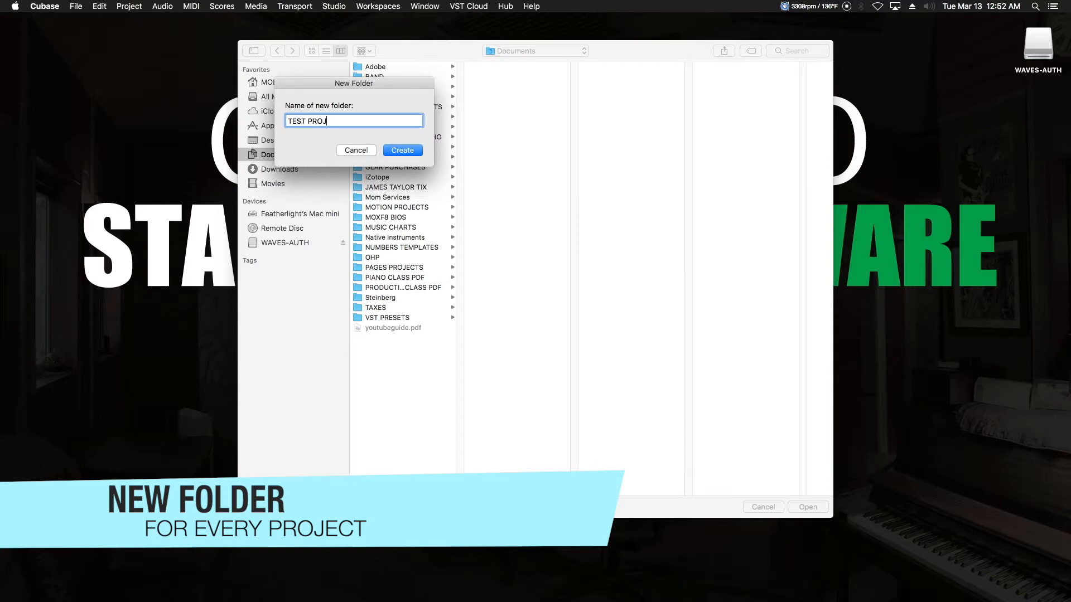
pyautogui.write('ECT')
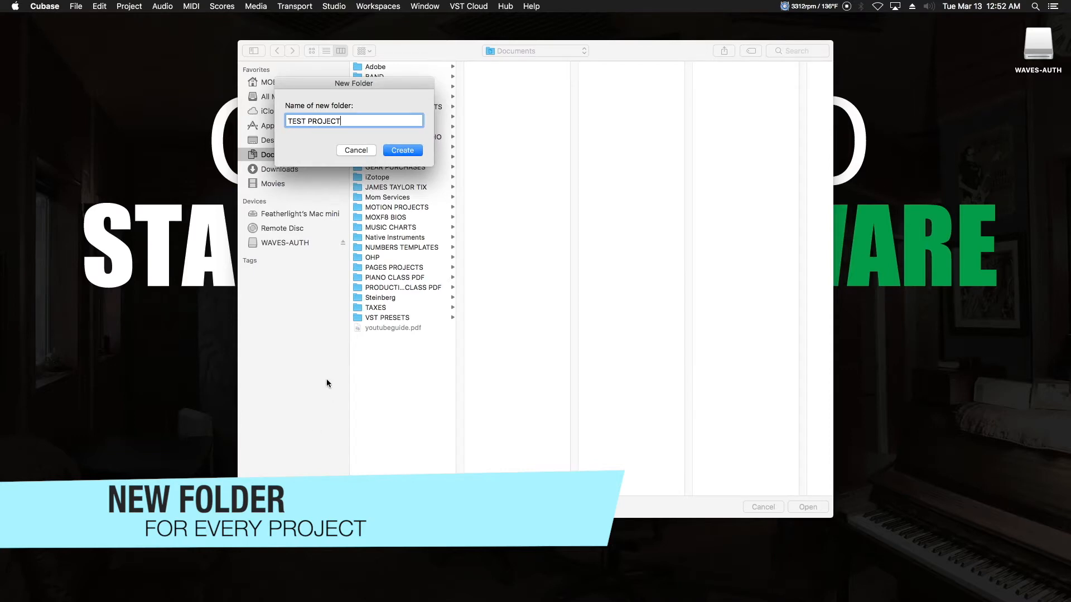
pyautogui.moveTo(375, 177)
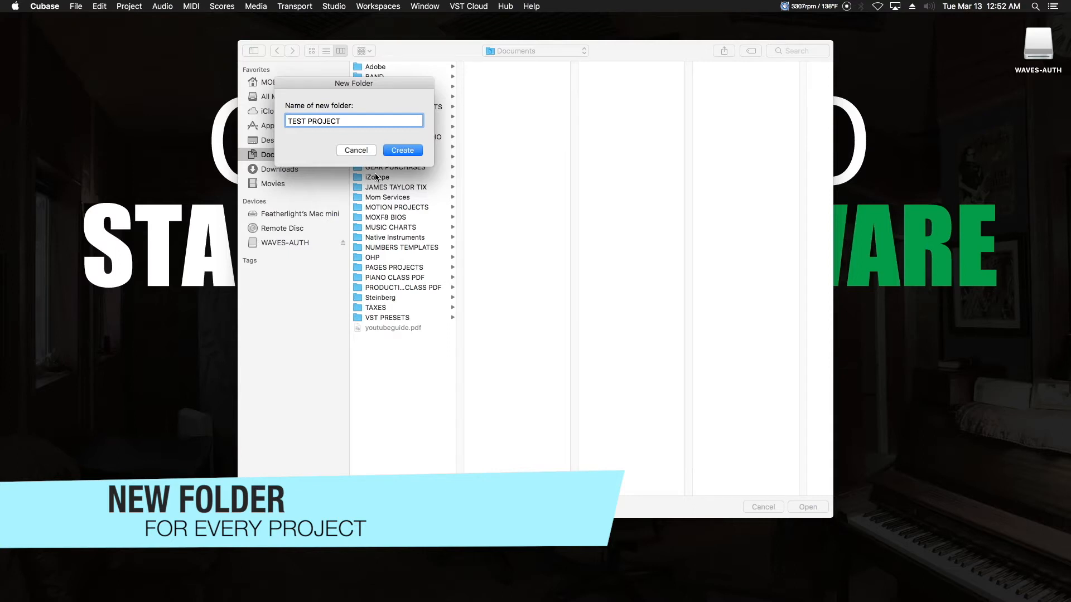
pyautogui.click(402, 149)
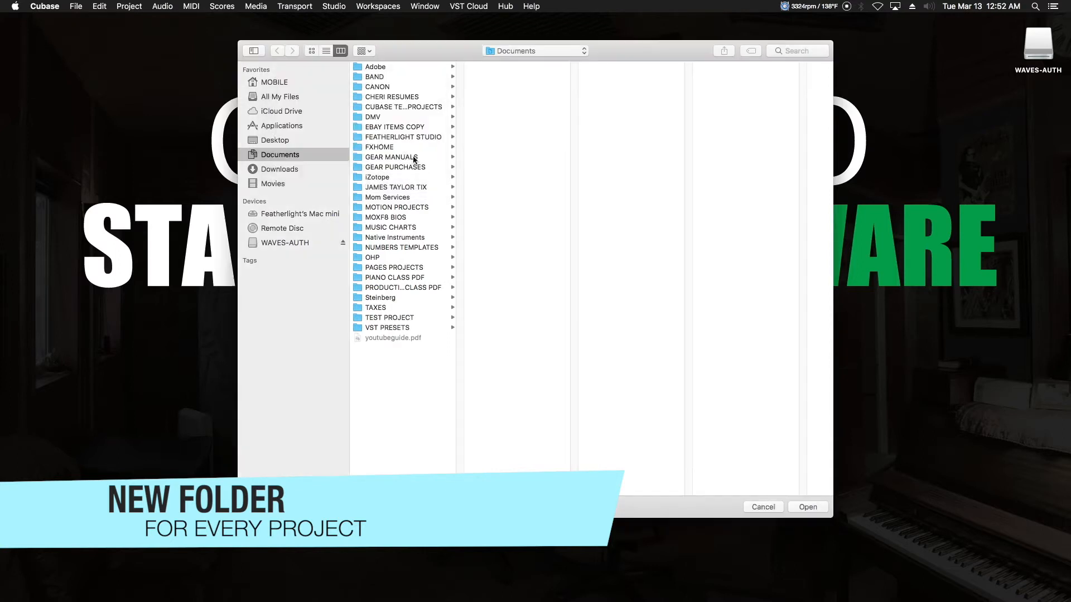
pyautogui.moveTo(459, 358)
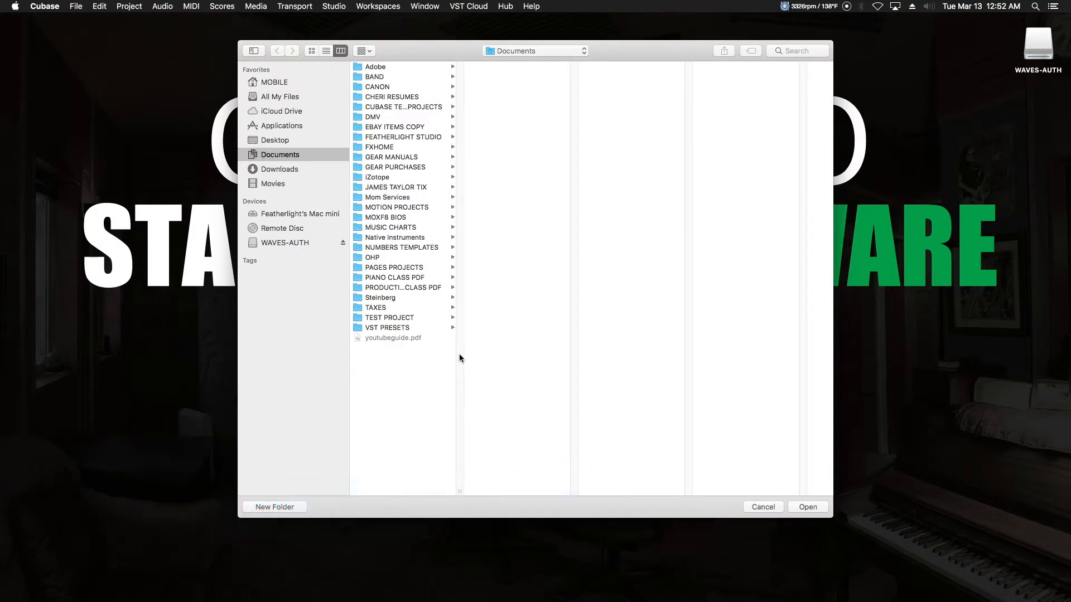
pyautogui.moveTo(807, 507)
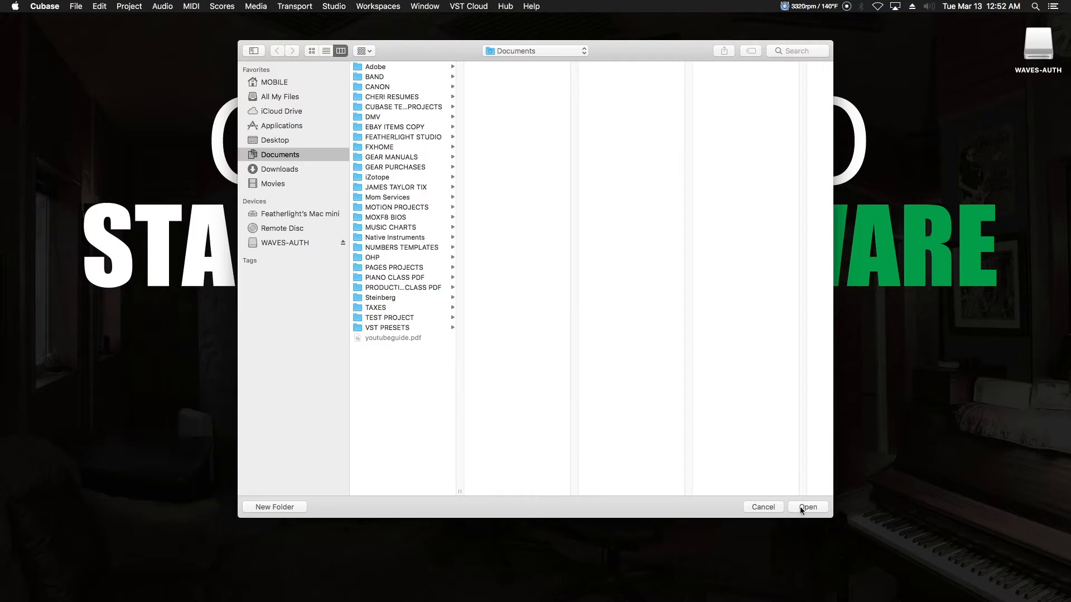
# Use TEST PROJECT as the project location and bring up the Studio menu
pyautogui.click(808, 506)
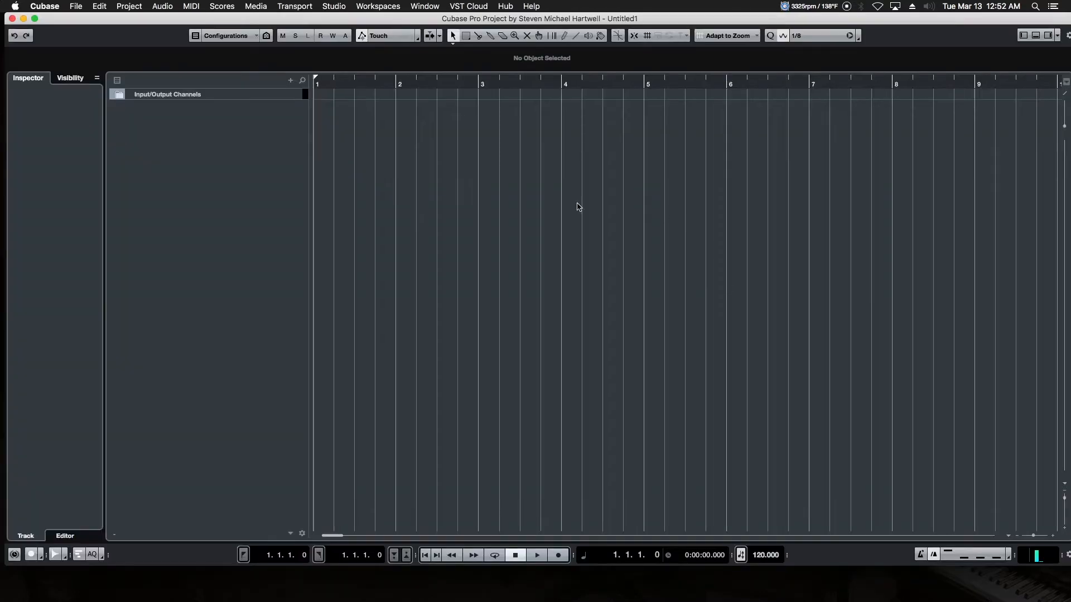
pyautogui.moveTo(258, 165)
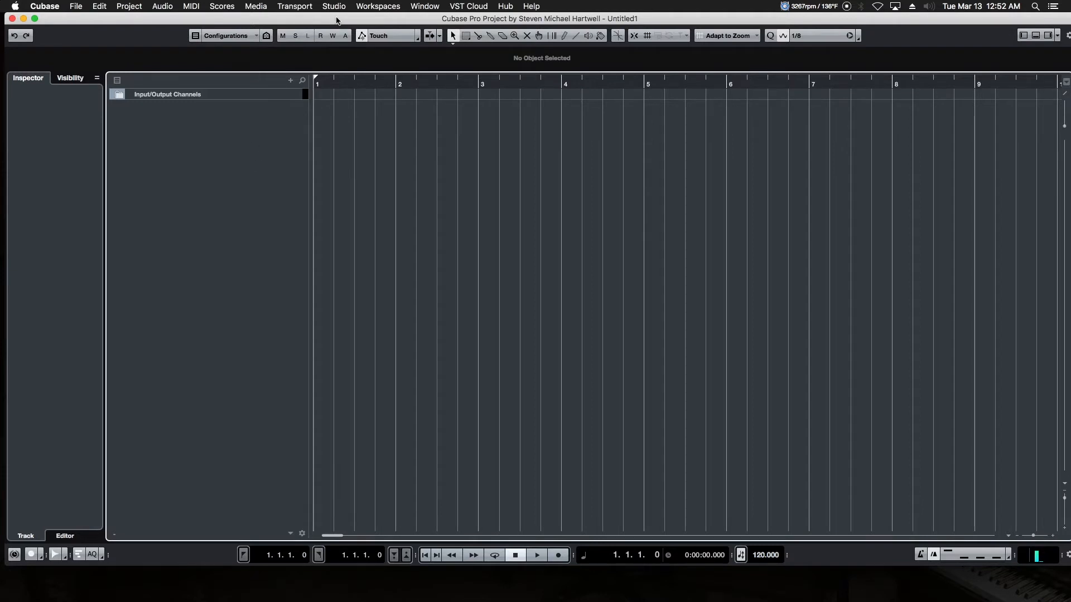
pyautogui.click(333, 6)
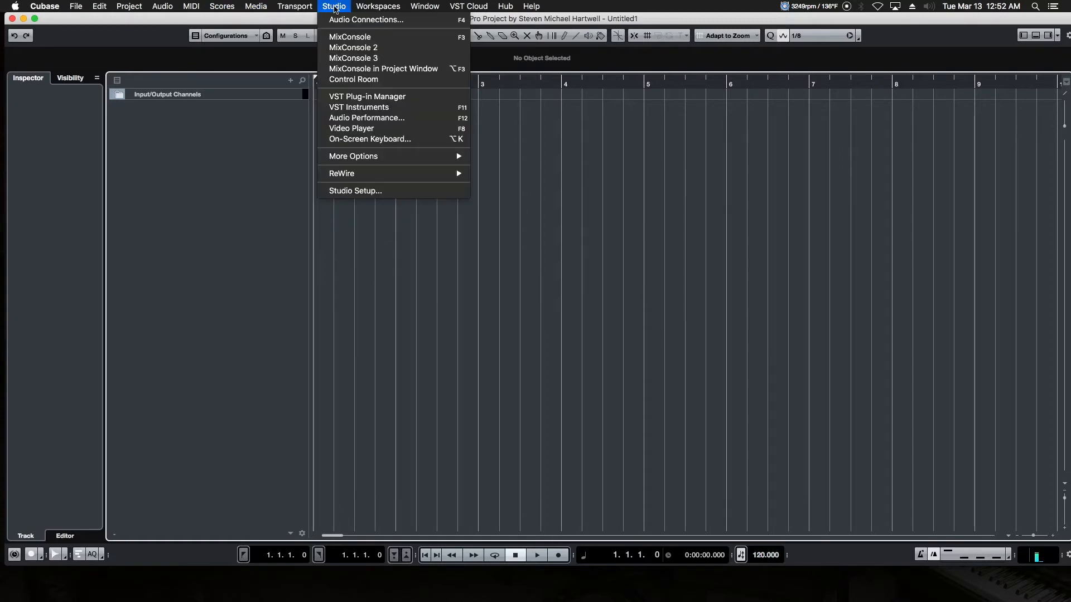
pyautogui.moveTo(366, 19)
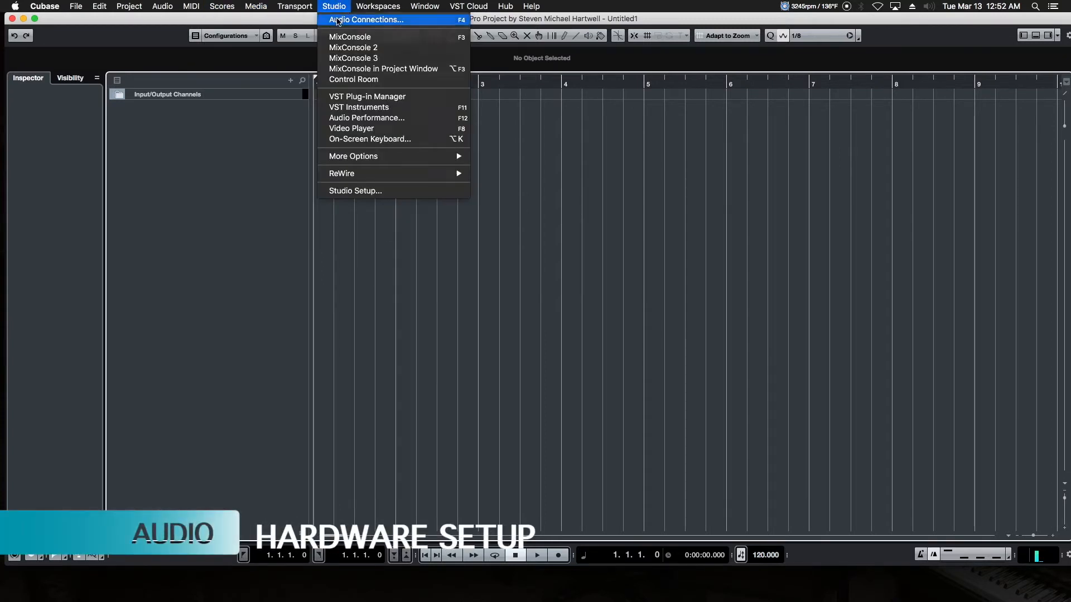
# In Audio Connections Inputs, remove the default Stereo In bus, leaving the list empty
pyautogui.click(366, 18)
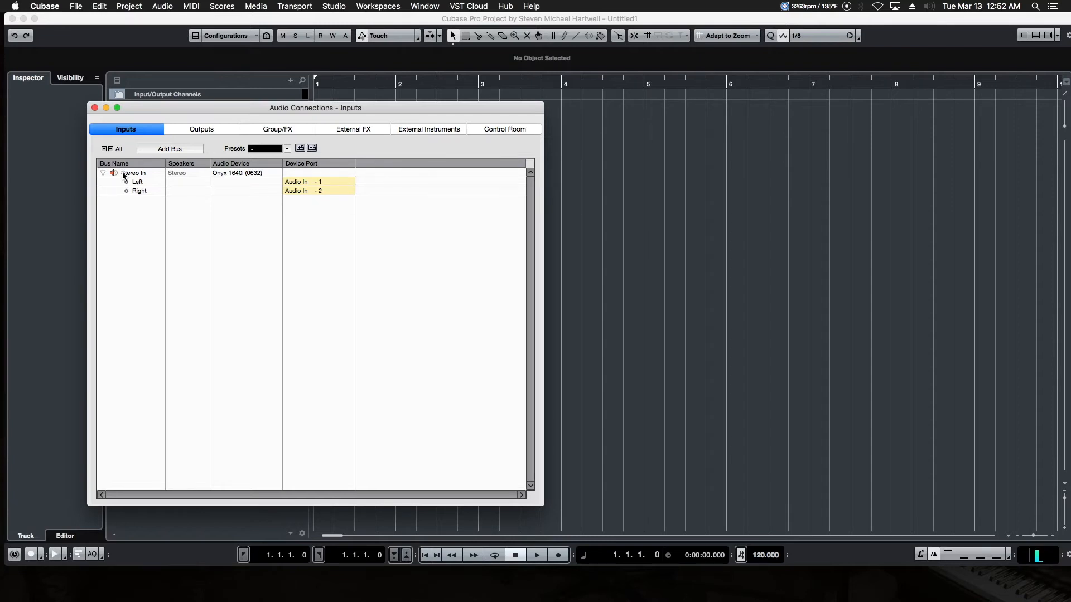
pyautogui.doubleClick(134, 173)
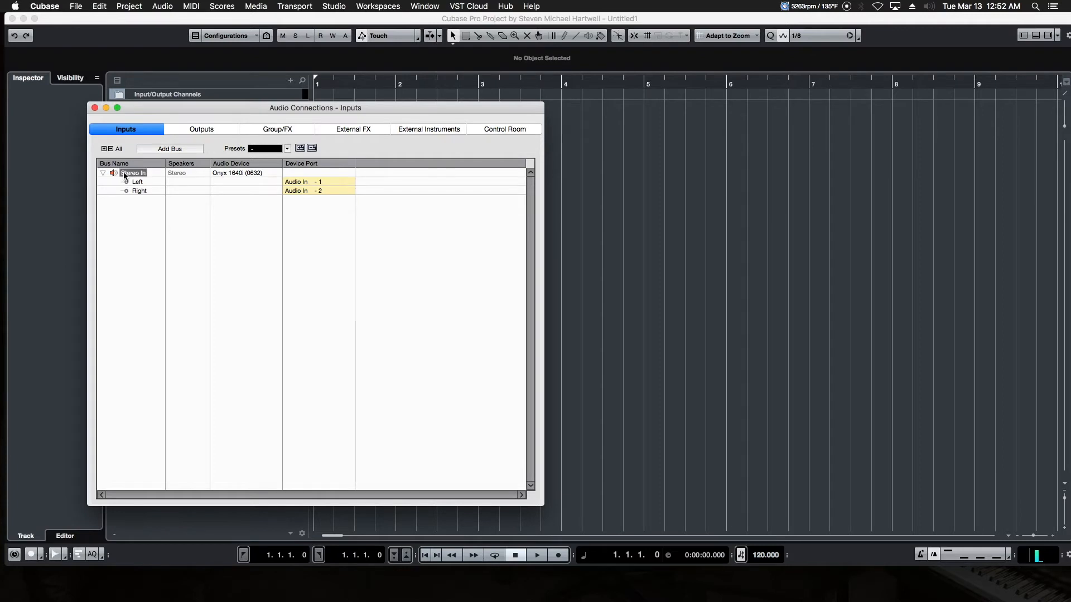
pyautogui.rightClick(133, 173)
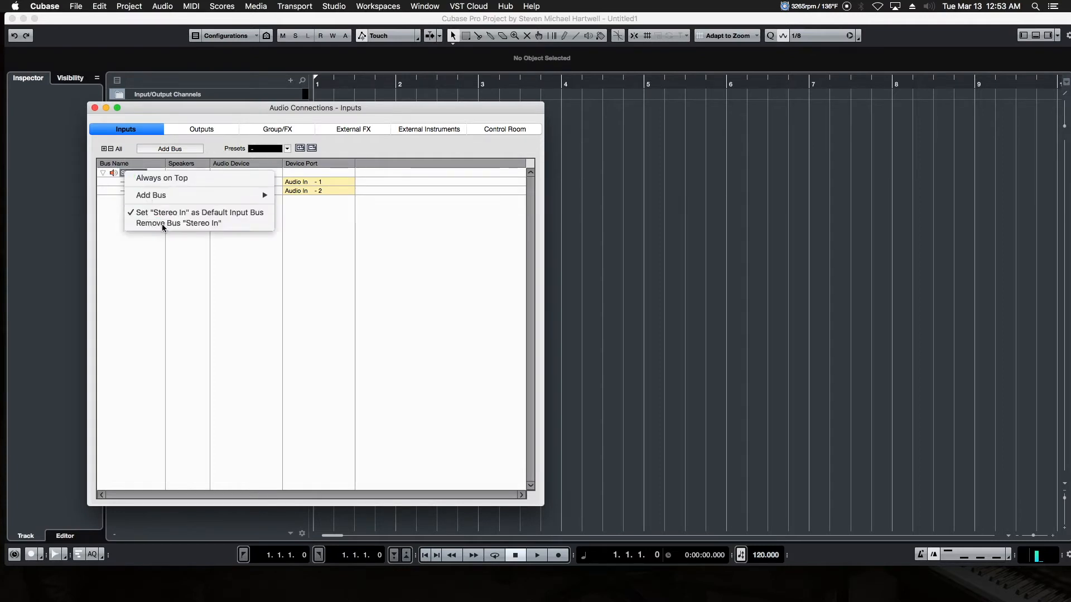
pyautogui.click(178, 223)
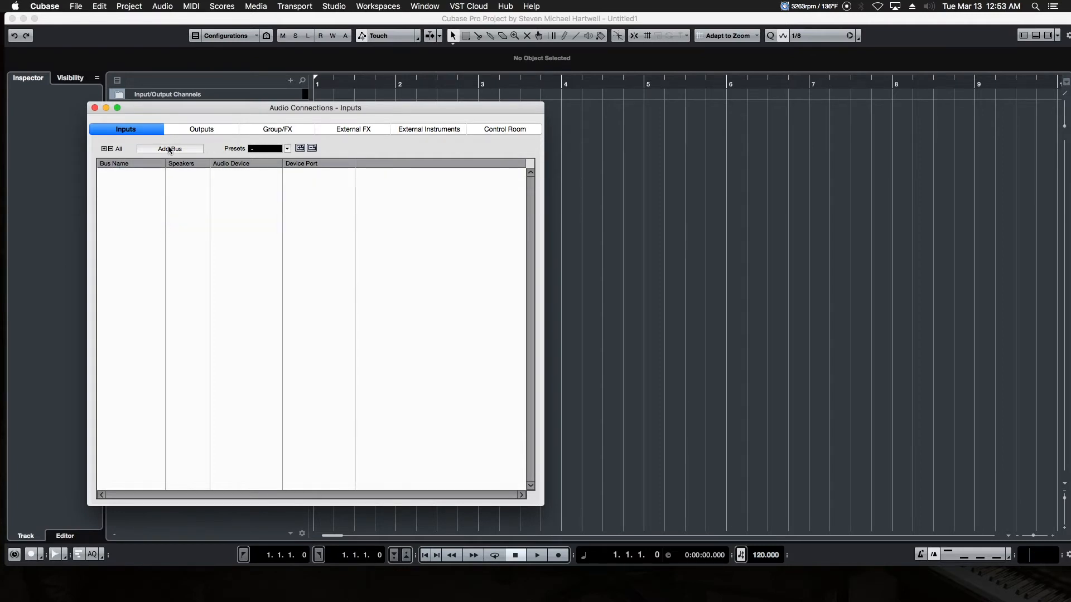
# Add a mono input bus named MIC INPUT on the first audio input
pyautogui.click(169, 149)
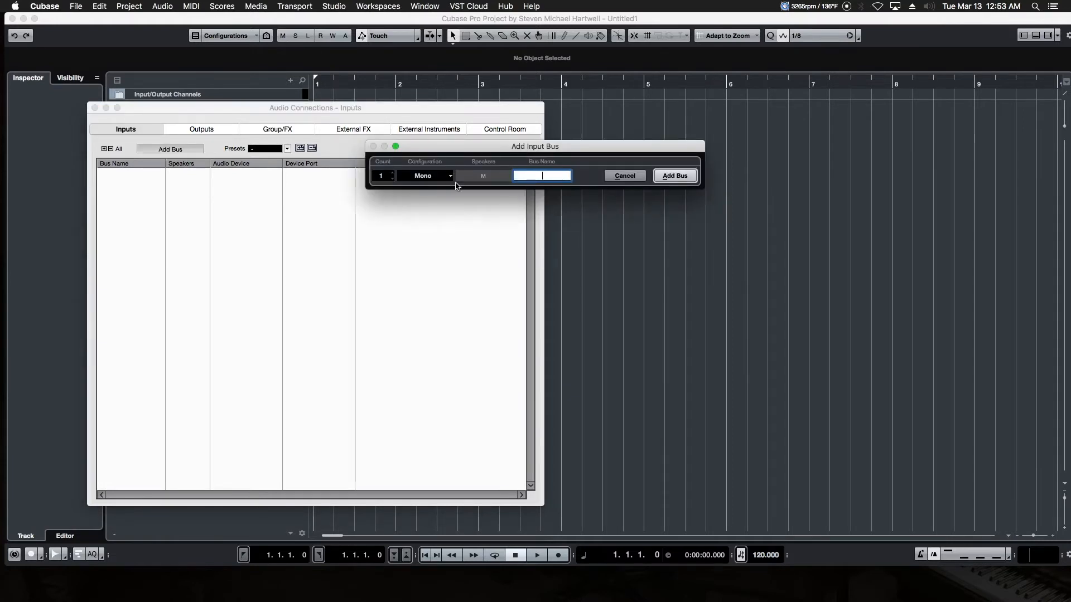
pyautogui.moveTo(432, 175)
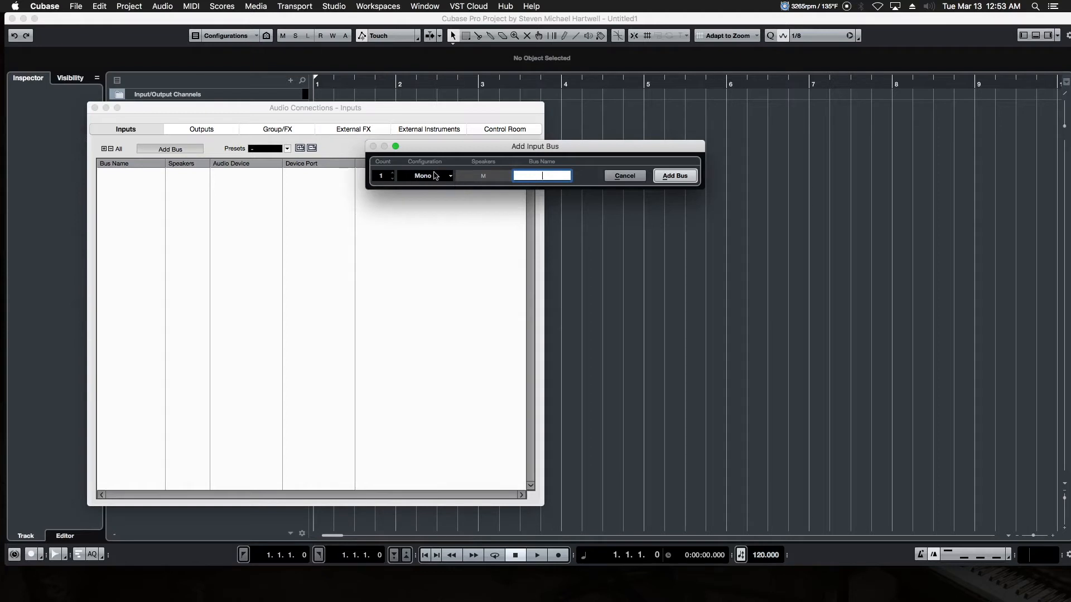
pyautogui.moveTo(390, 175)
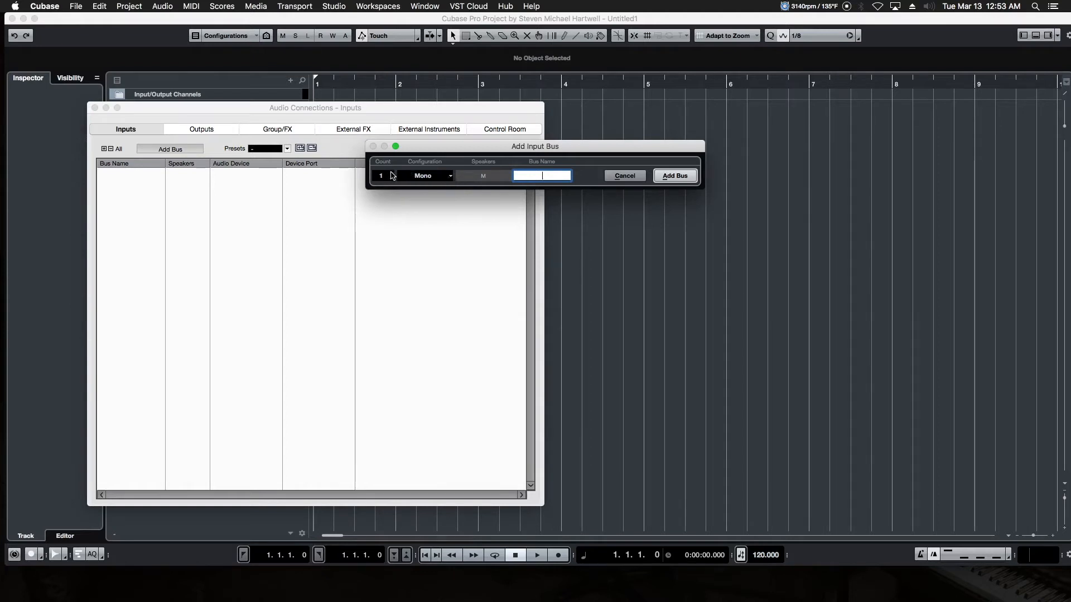
pyautogui.moveTo(450, 180)
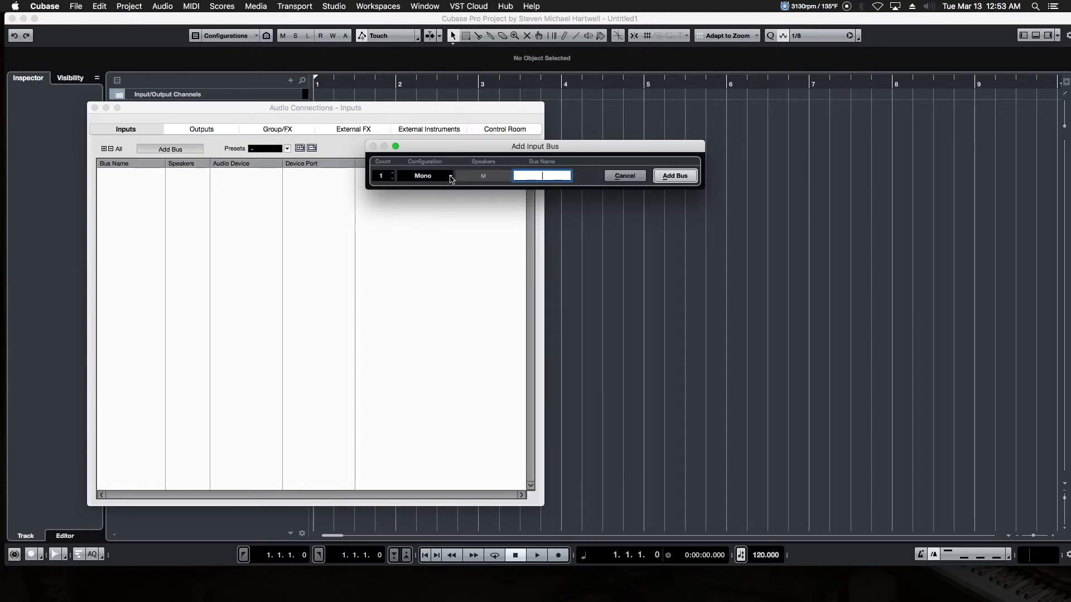
pyautogui.click(422, 176)
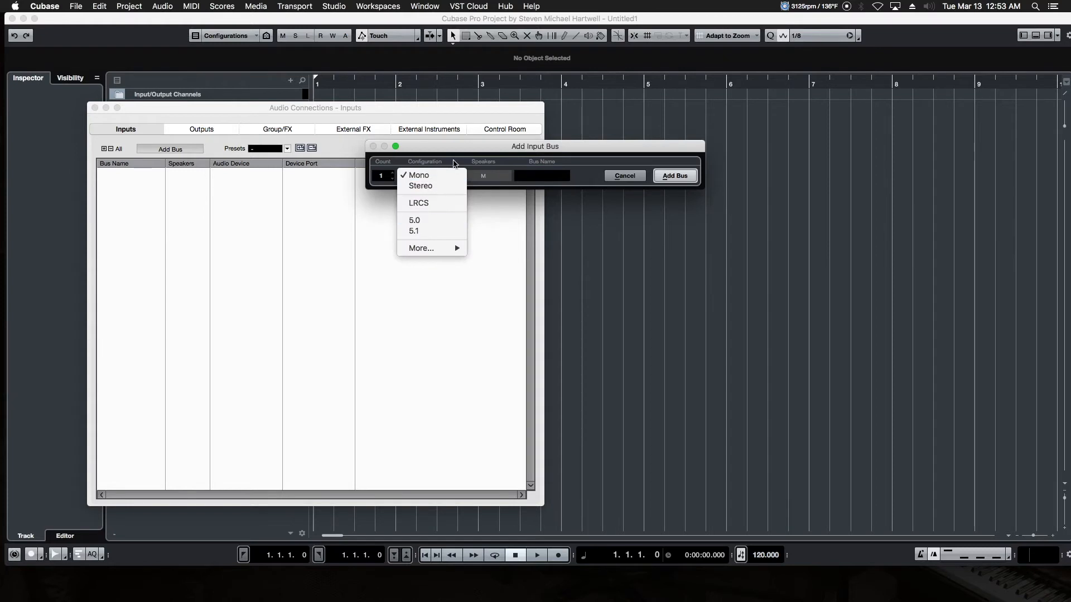
pyautogui.click(418, 176)
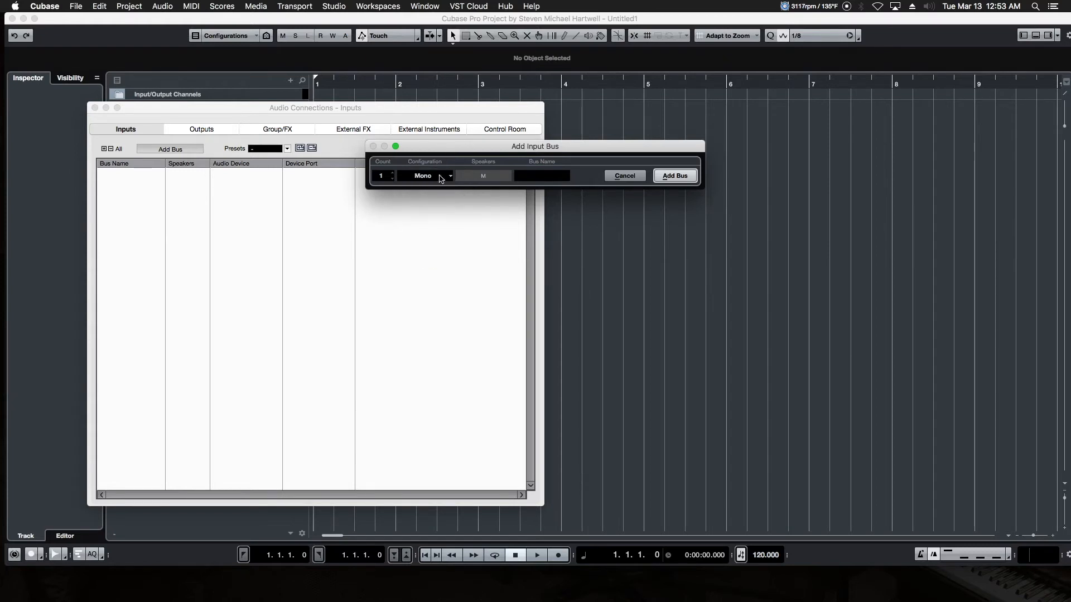
pyautogui.click(542, 175)
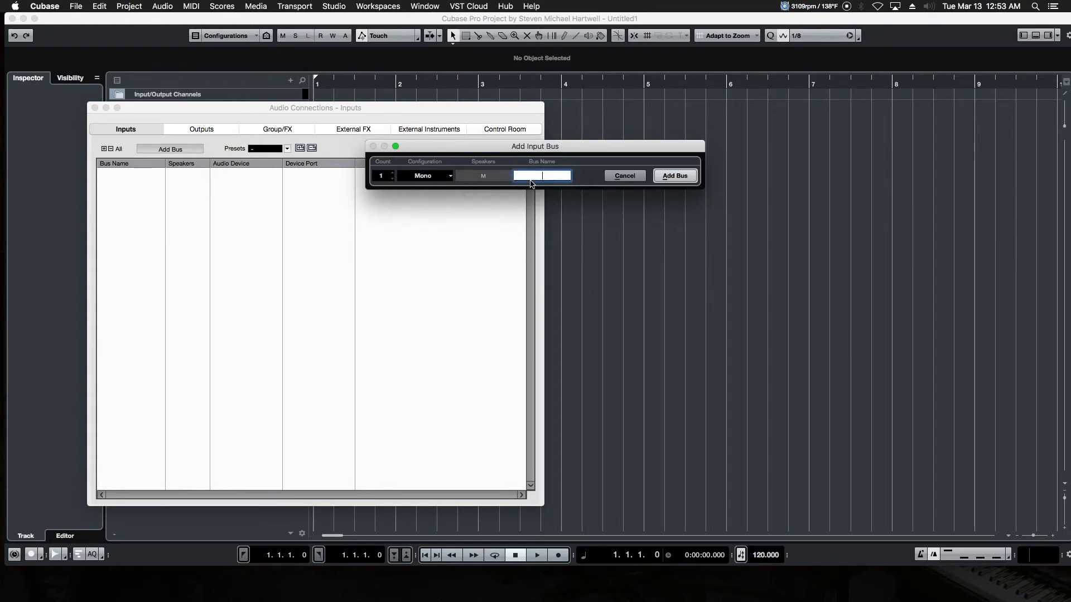
pyautogui.write('MIC INP')
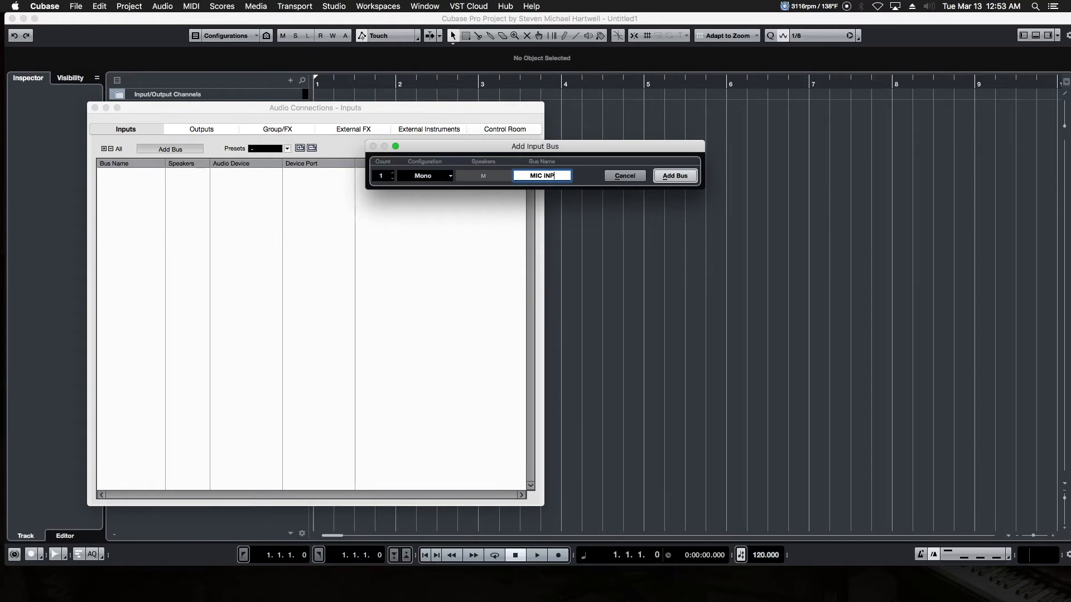
pyautogui.write('UT')
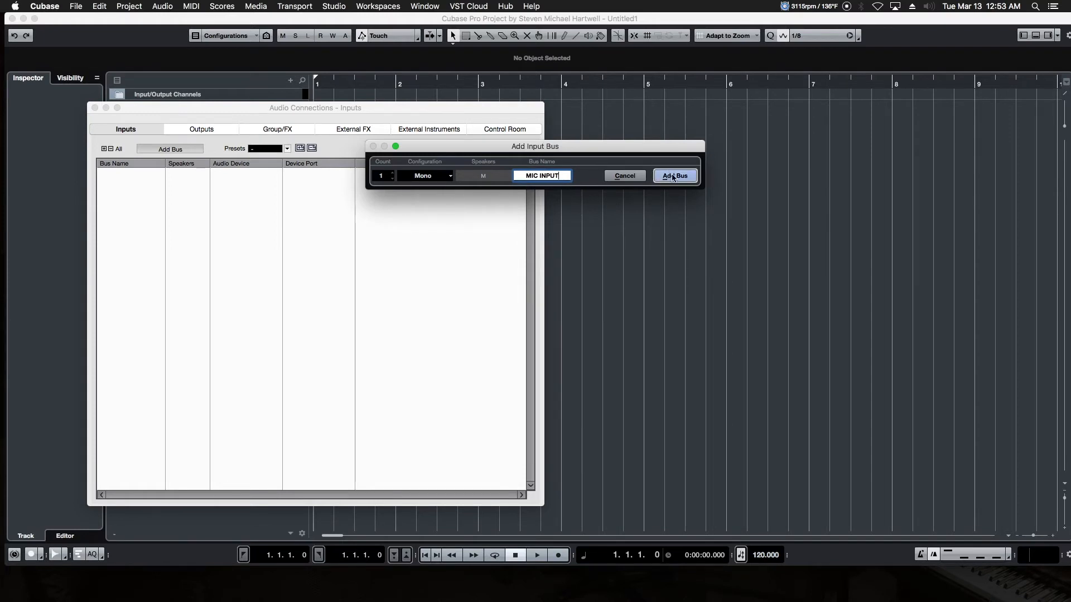
pyautogui.click(674, 175)
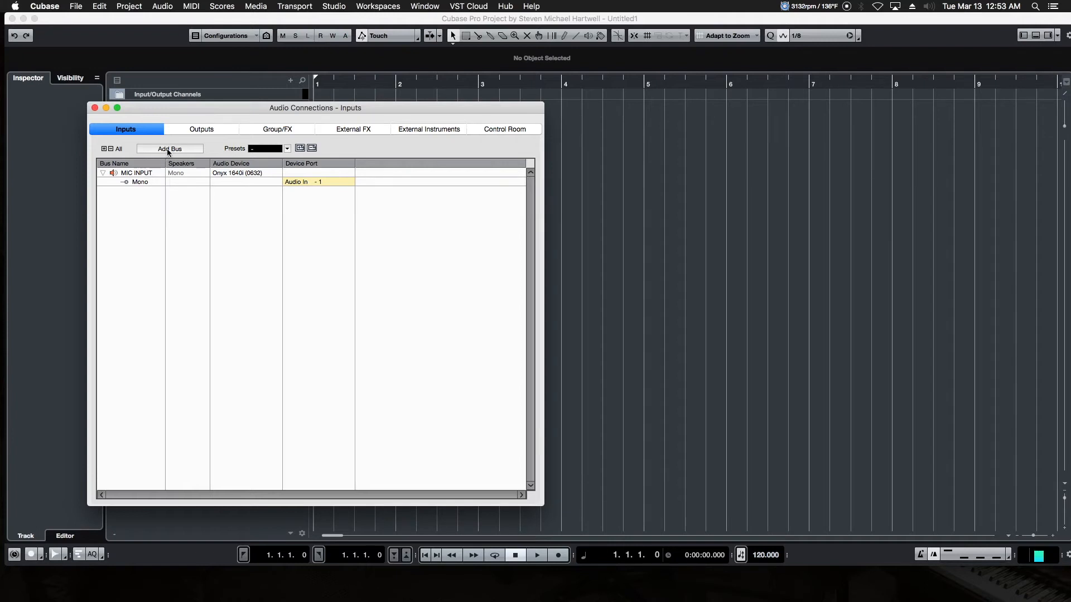
# Add a second mono input bus named LINE INPUT on audio input 2
pyautogui.click(170, 148)
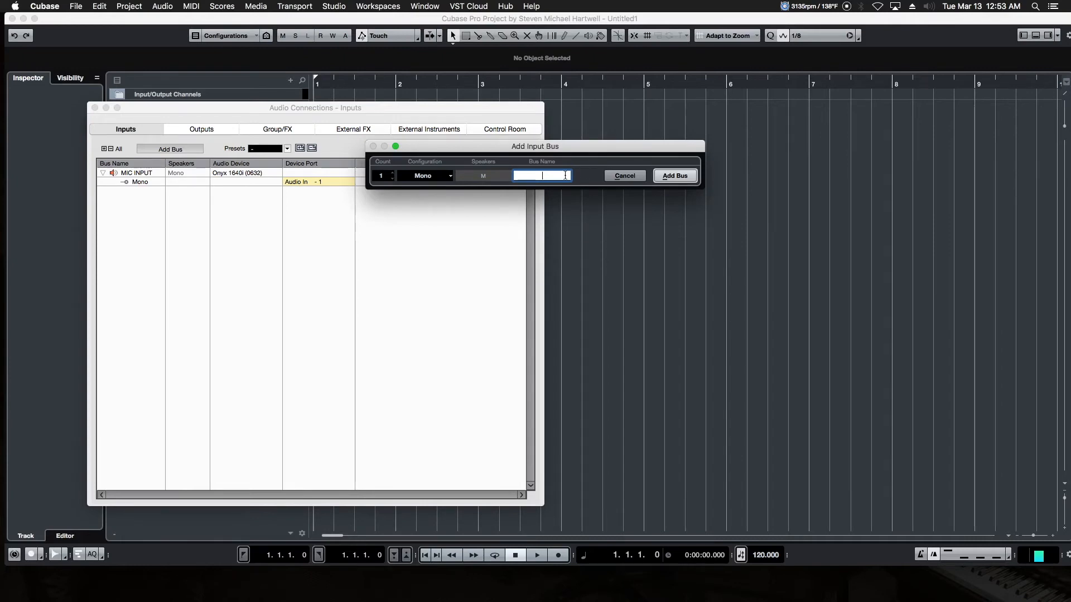
pyautogui.write('LINE INPUT')
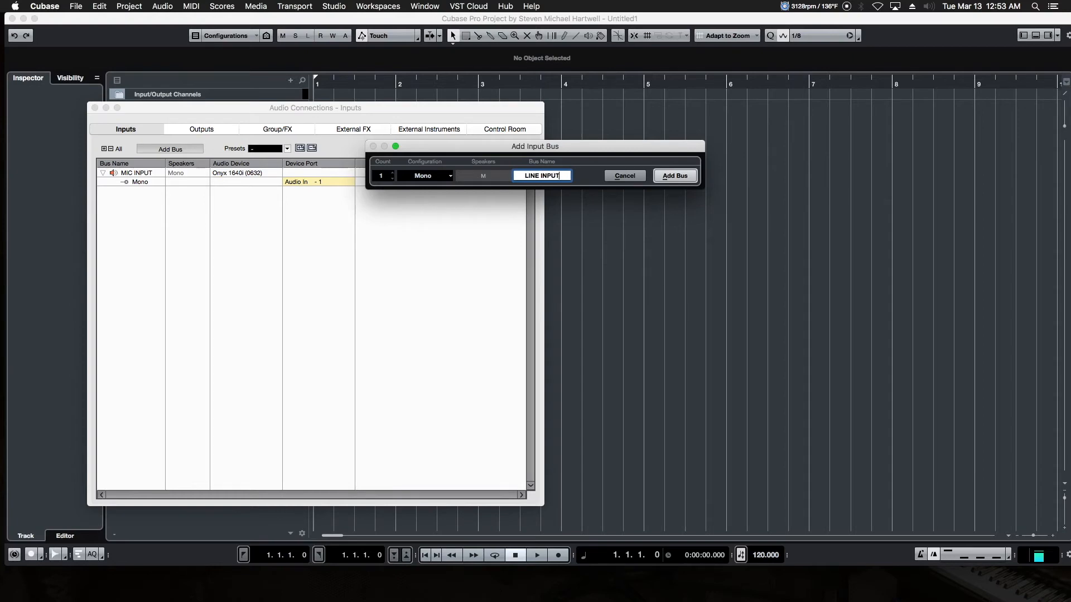
pyautogui.click(674, 176)
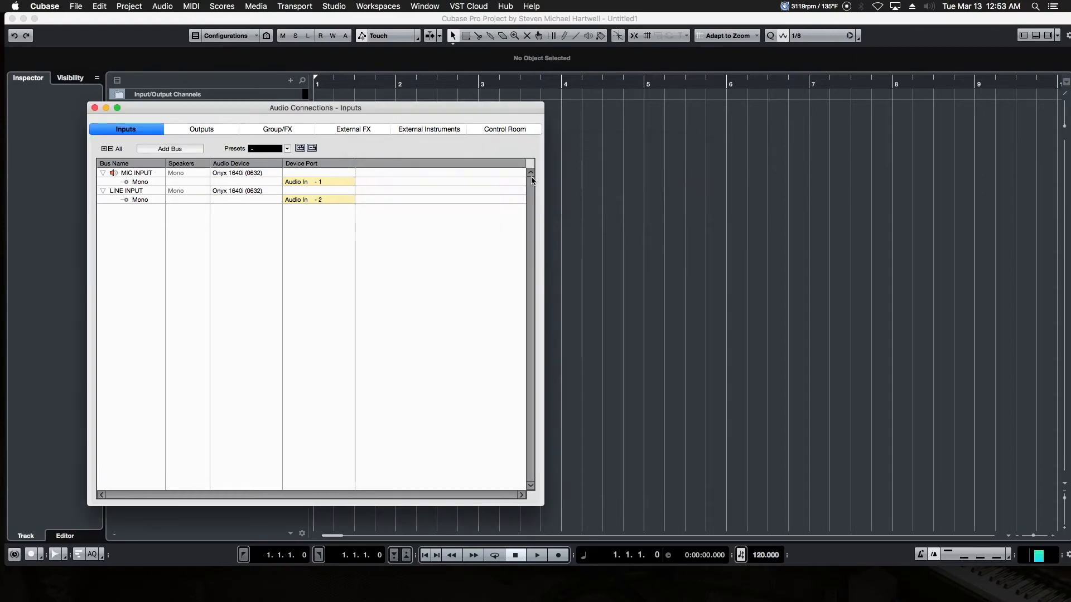
pyautogui.moveTo(196, 180)
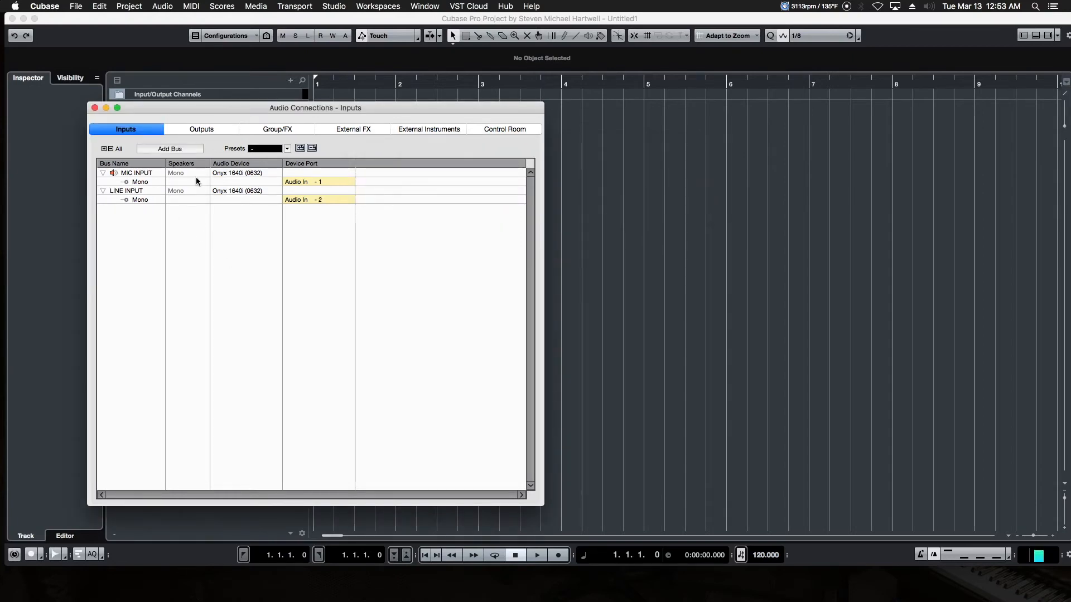
pyautogui.moveTo(302, 172)
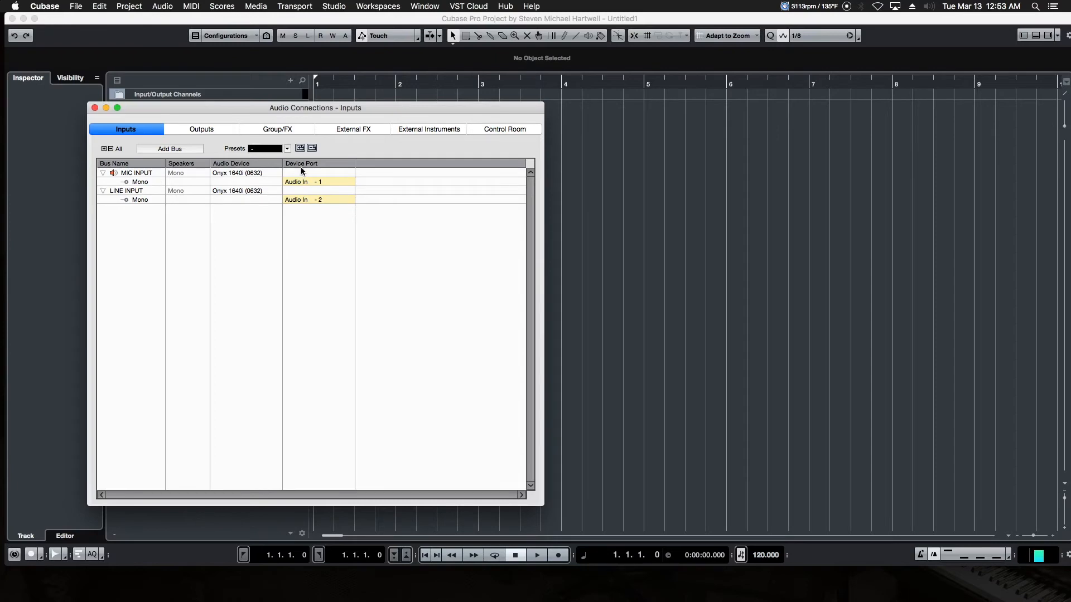
pyautogui.moveTo(300, 178)
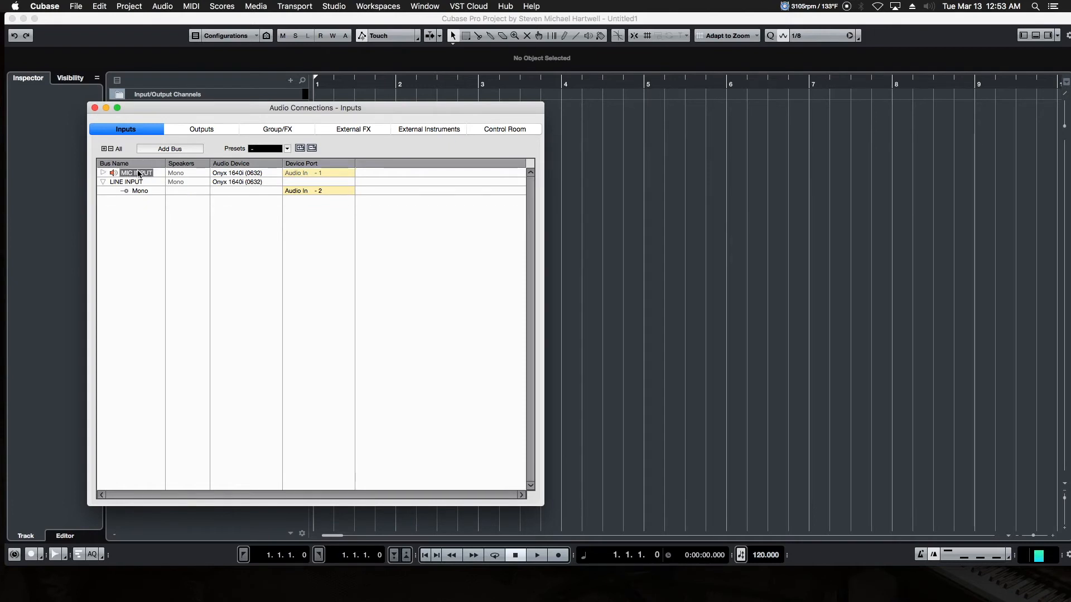
pyautogui.click(103, 173)
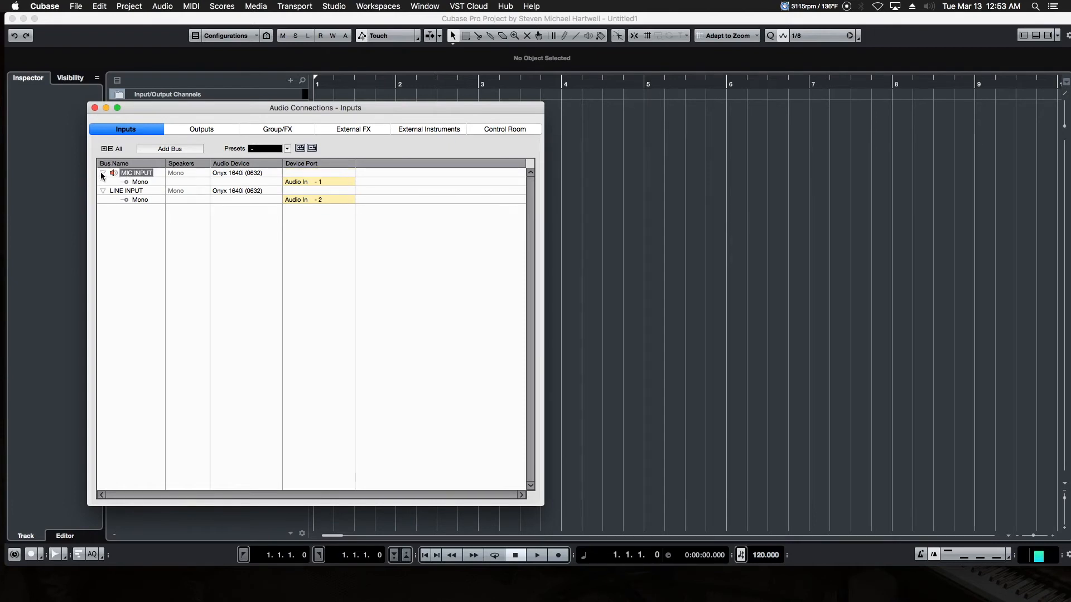
pyautogui.click(102, 173)
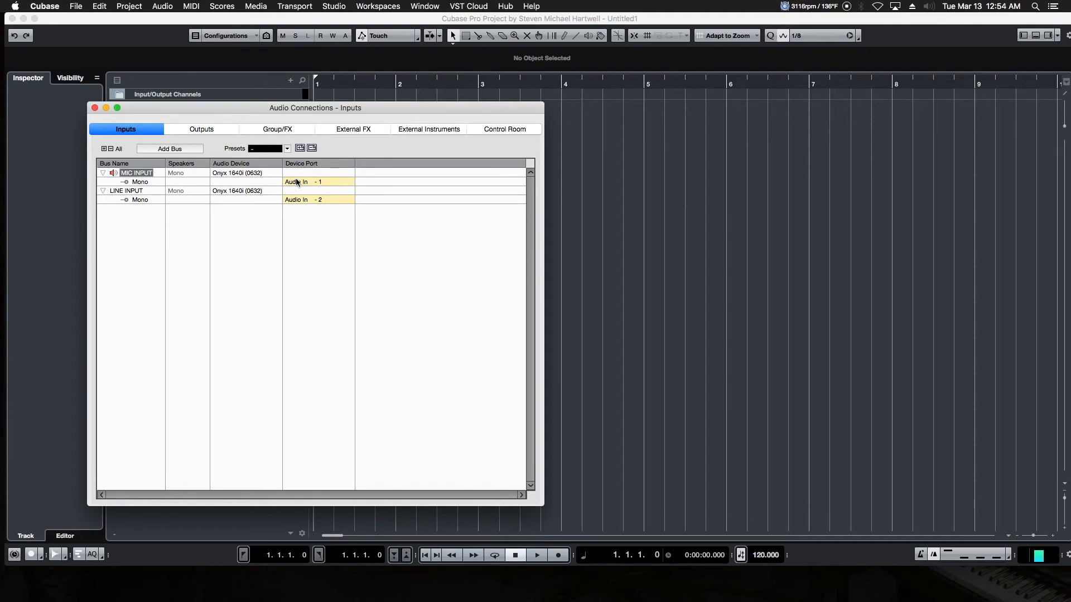
pyautogui.click(318, 181)
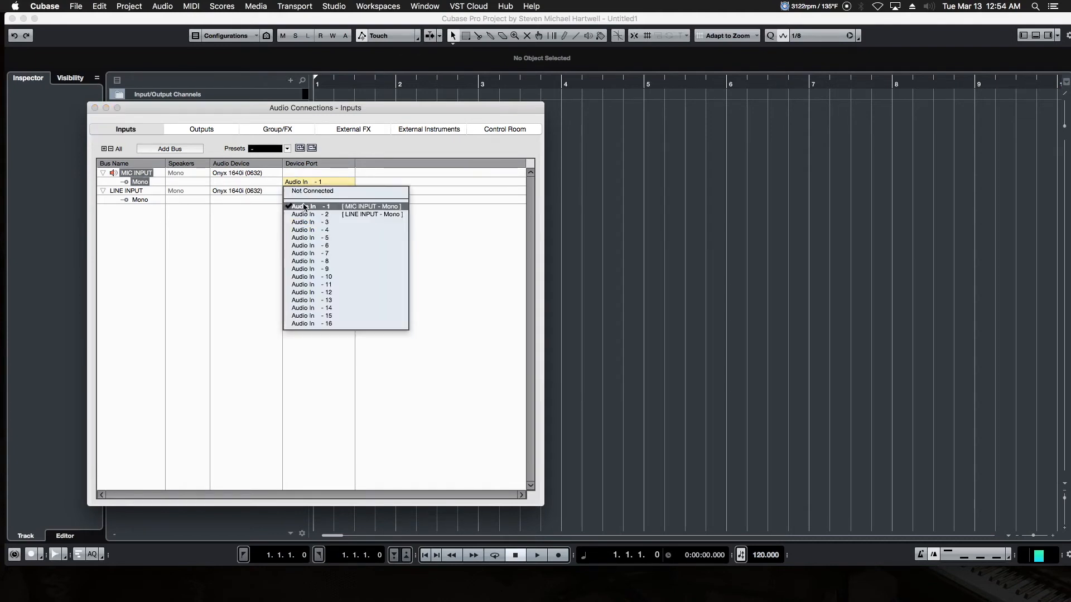
pyautogui.moveTo(311, 237)
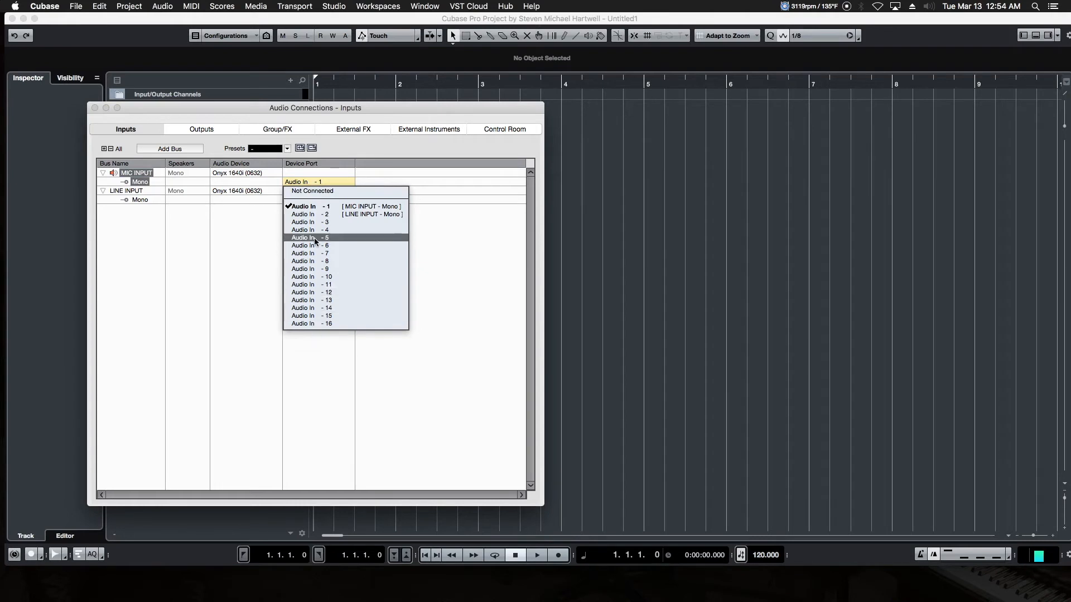
pyautogui.moveTo(312, 206)
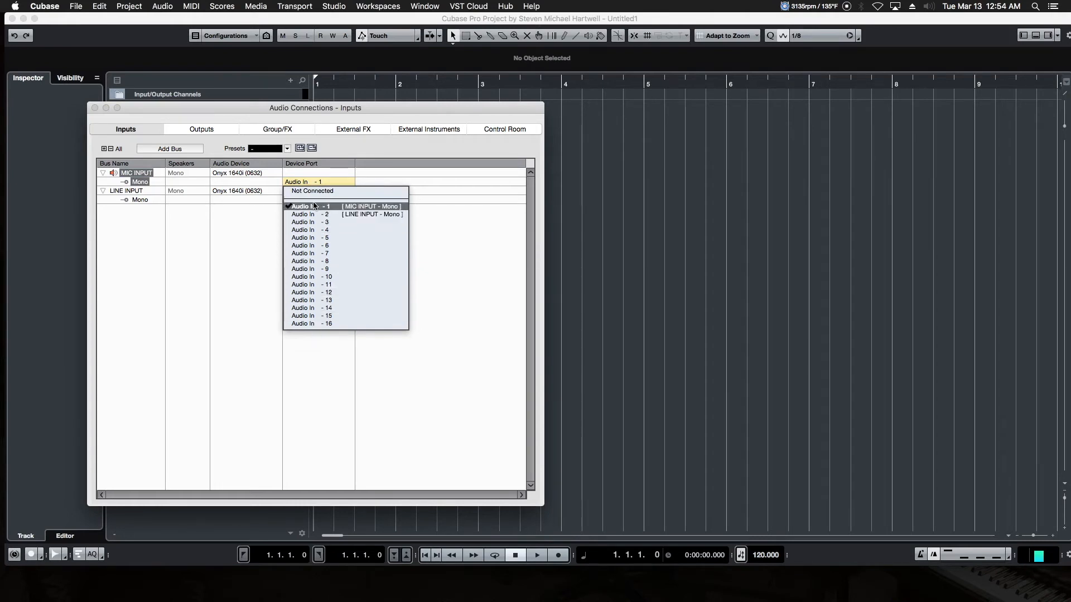
pyautogui.moveTo(327, 172)
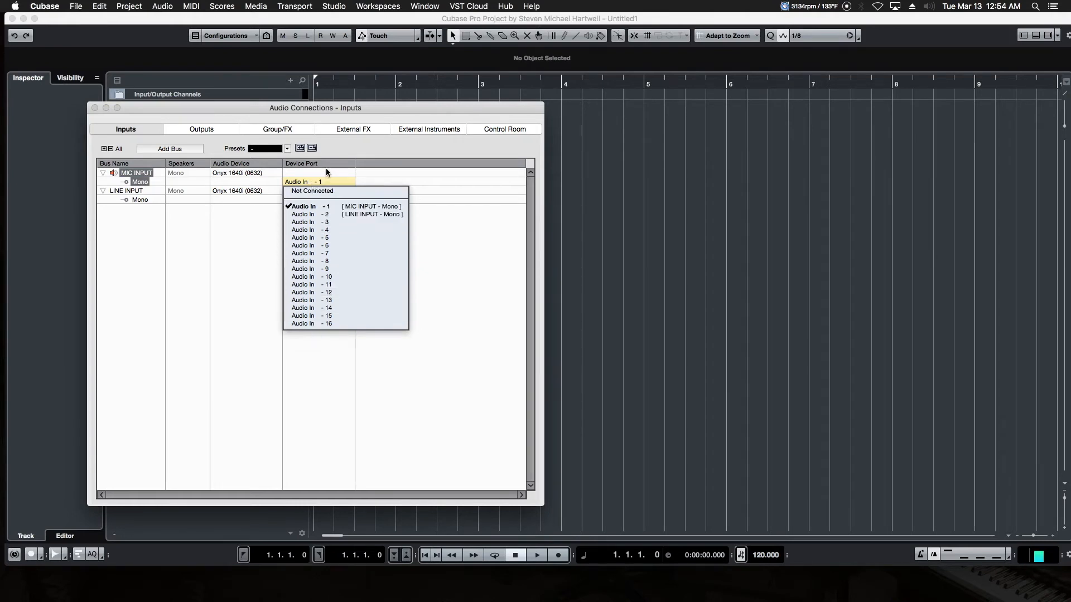
pyautogui.click(311, 214)
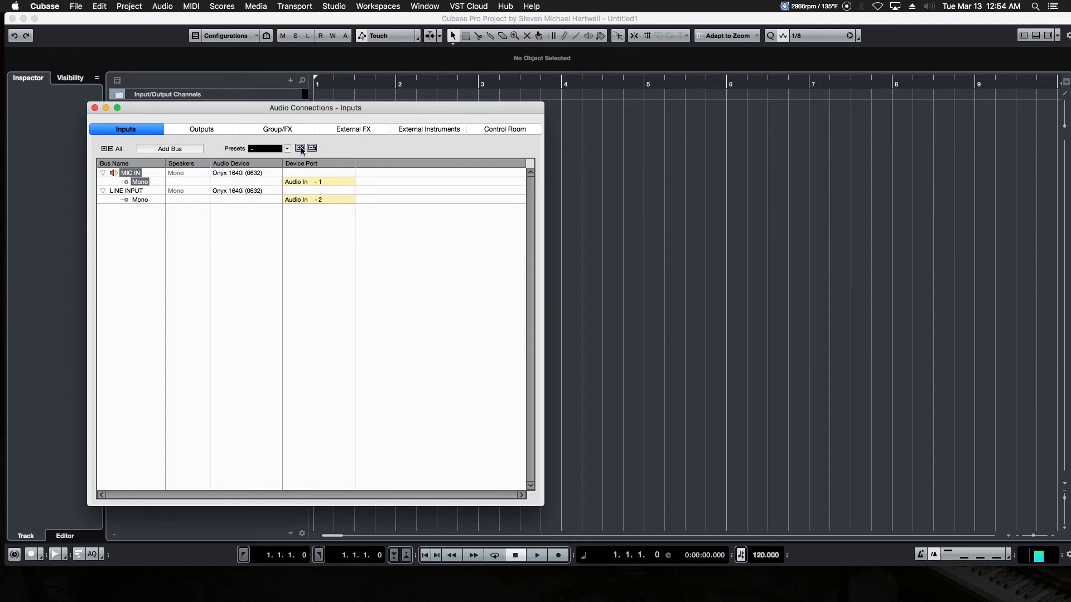
# Store the current input buses as a preset named OUR INTERFACE
pyautogui.click(299, 149)
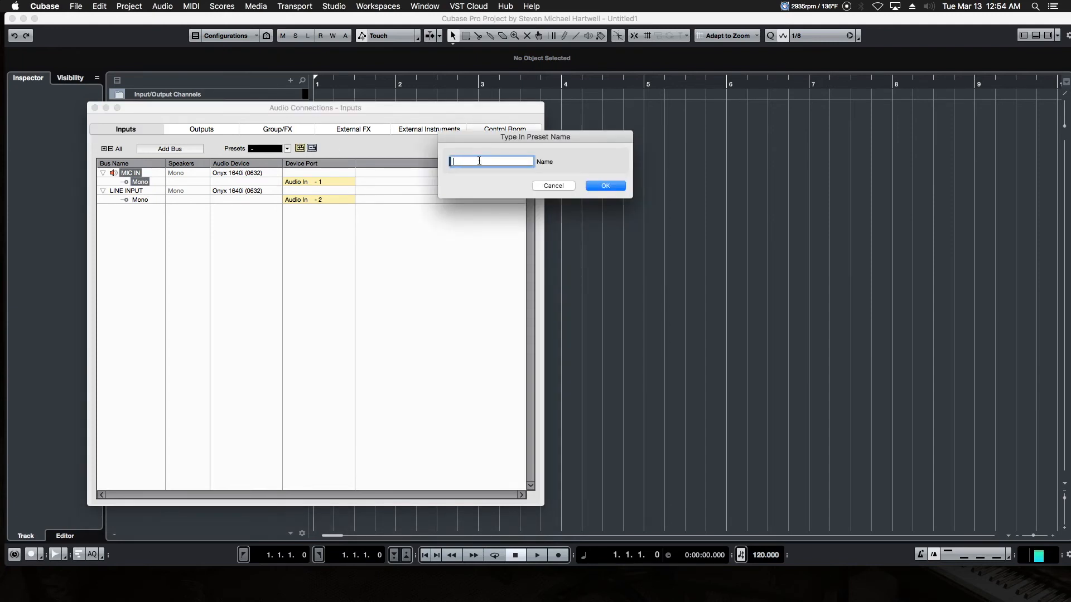
pyautogui.write('OUR INT')
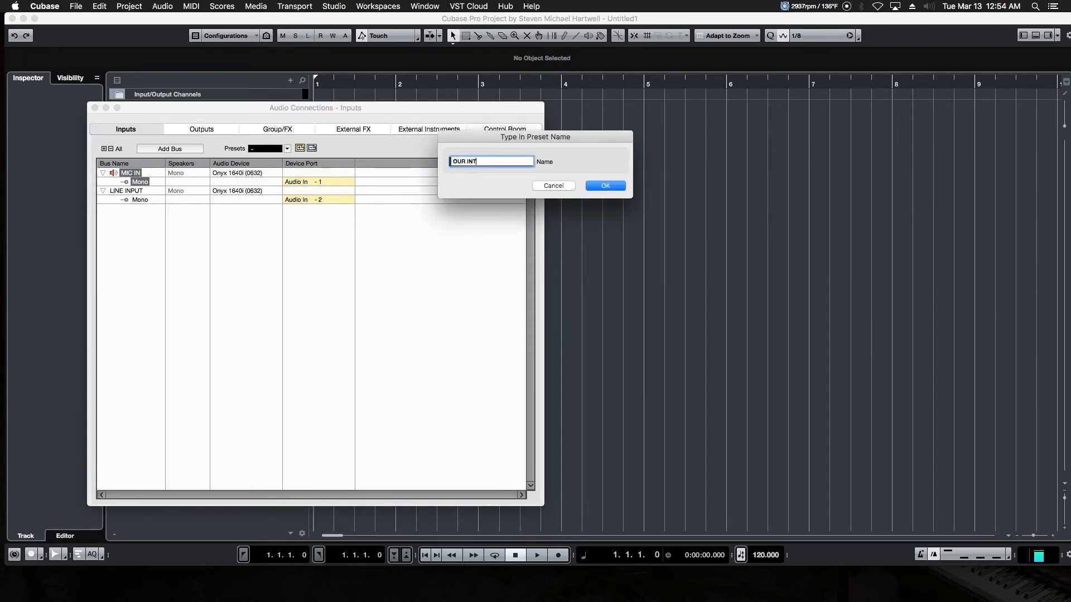
pyautogui.write('ERFACE')
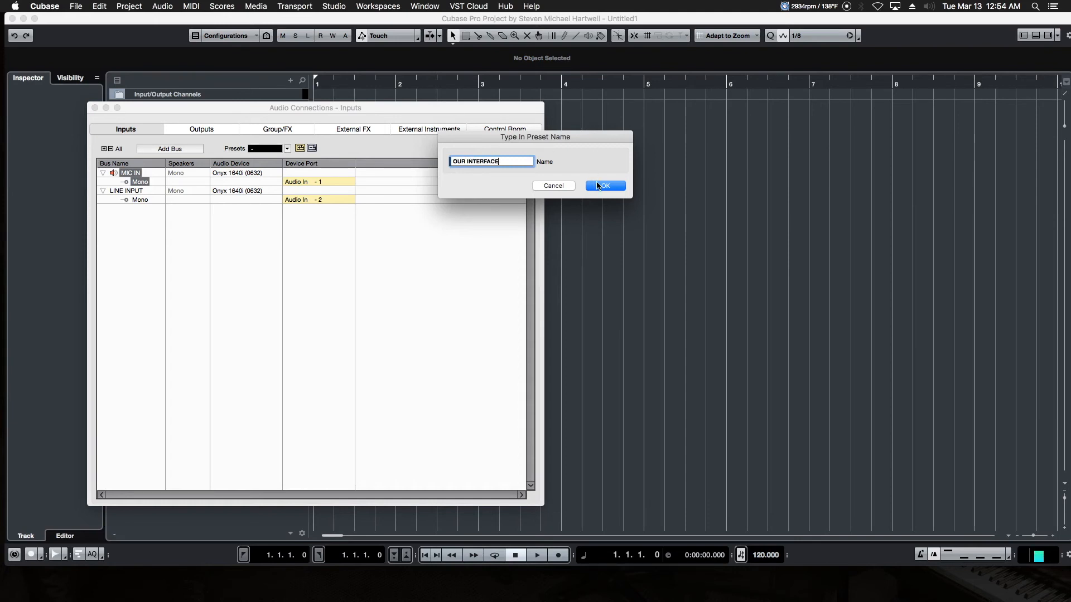
pyautogui.click(604, 187)
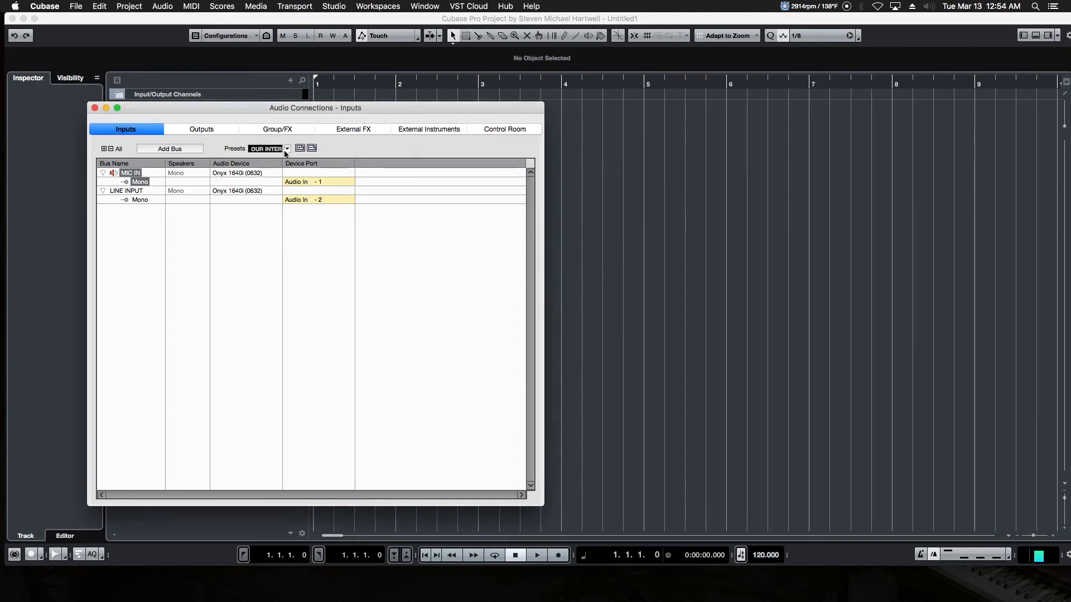
# Load the MY 4 CHANNEL INTERFACE preset, then switch back to OUR INTERFACE
pyautogui.click(286, 148)
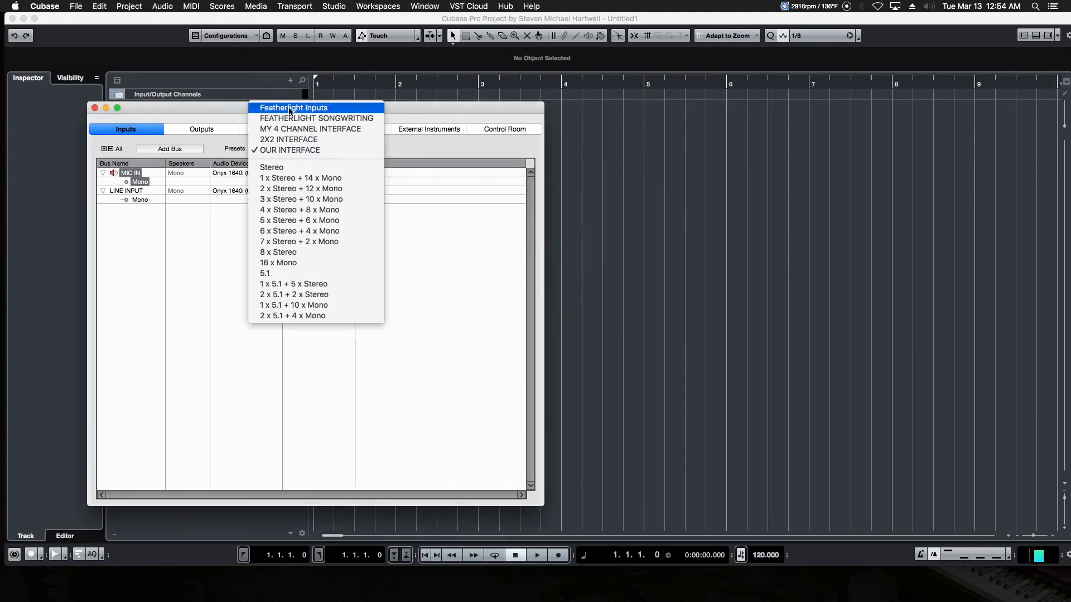
pyautogui.moveTo(310, 130)
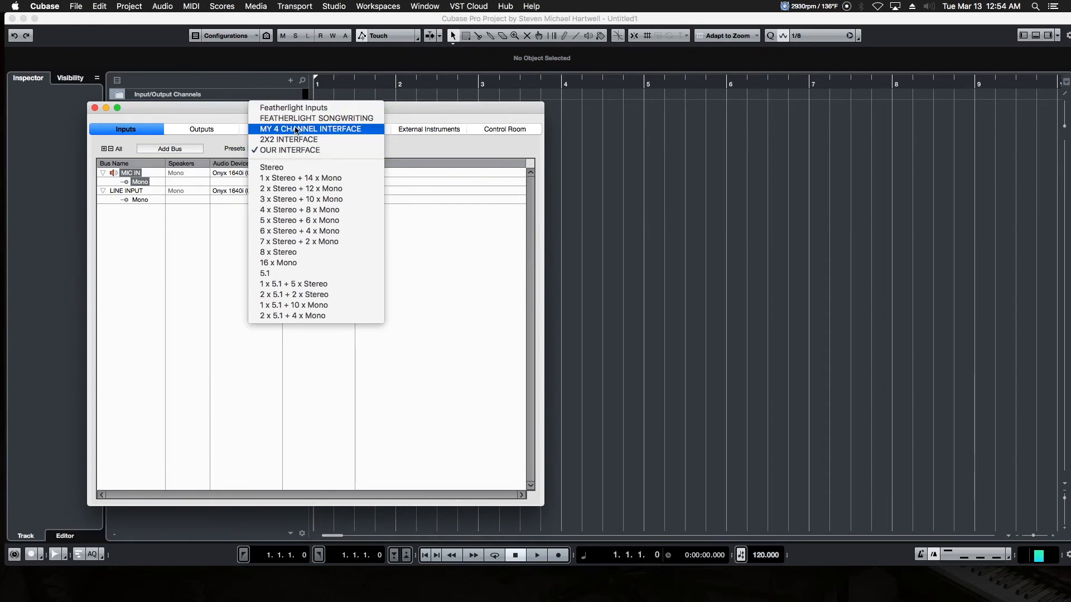
pyautogui.click(311, 129)
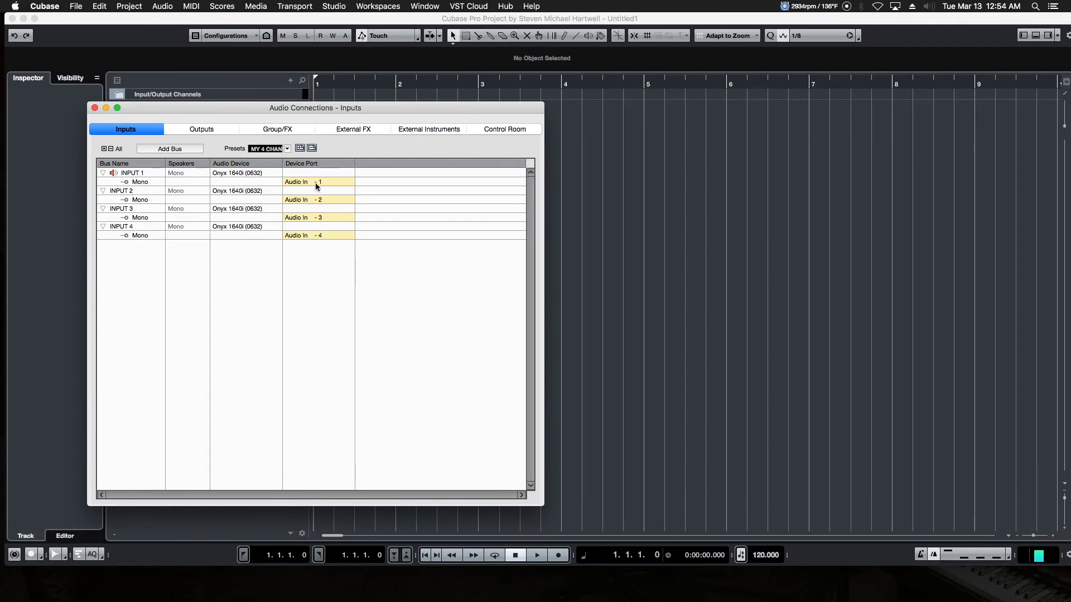
pyautogui.moveTo(314, 251)
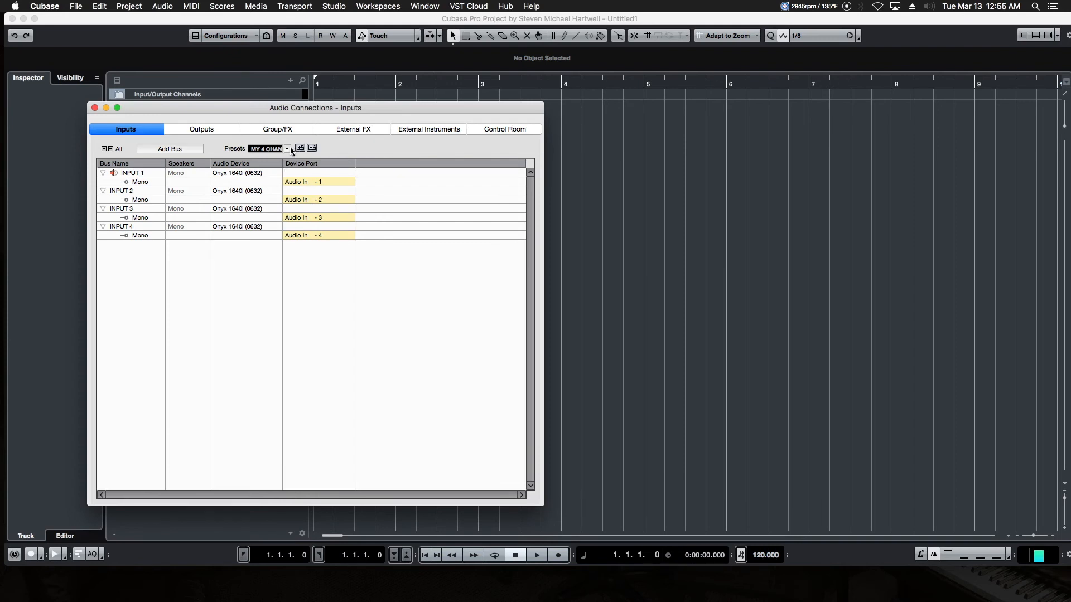
pyautogui.click(287, 148)
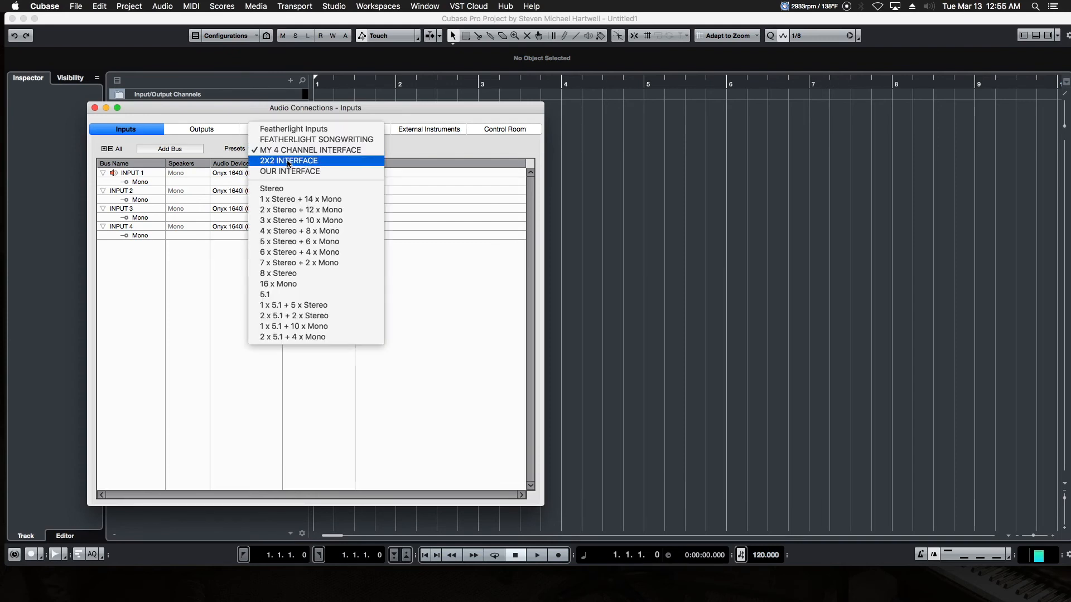
pyautogui.click(290, 170)
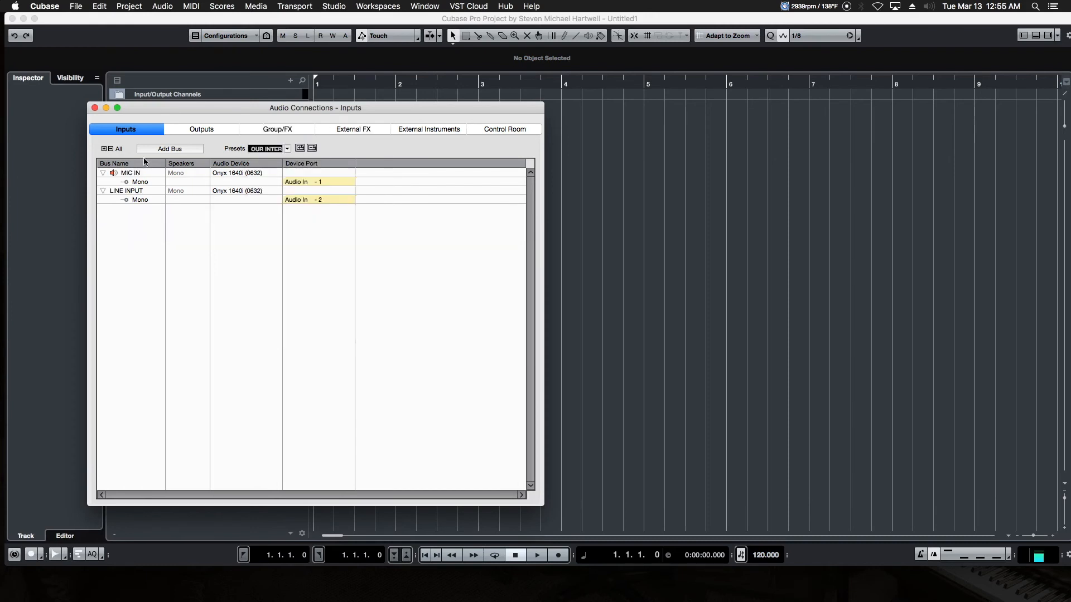
pyautogui.moveTo(173, 148)
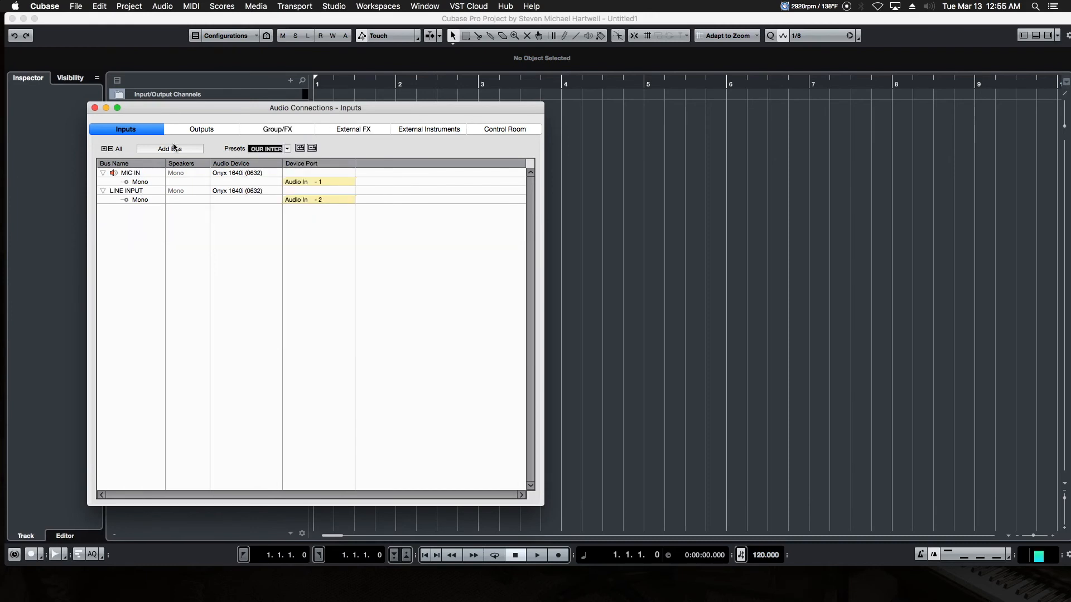
# On Outputs, expand the MAIN OUTS bus, try Audio Out 15 on the Left channel, and reopen its port choices
pyautogui.click(200, 129)
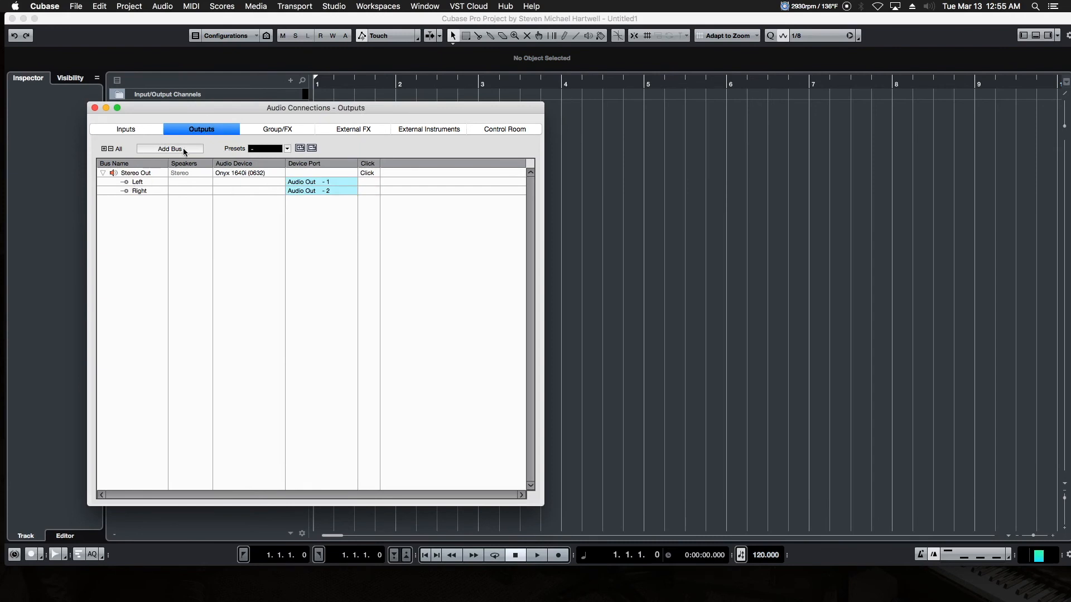
pyautogui.moveTo(355, 164)
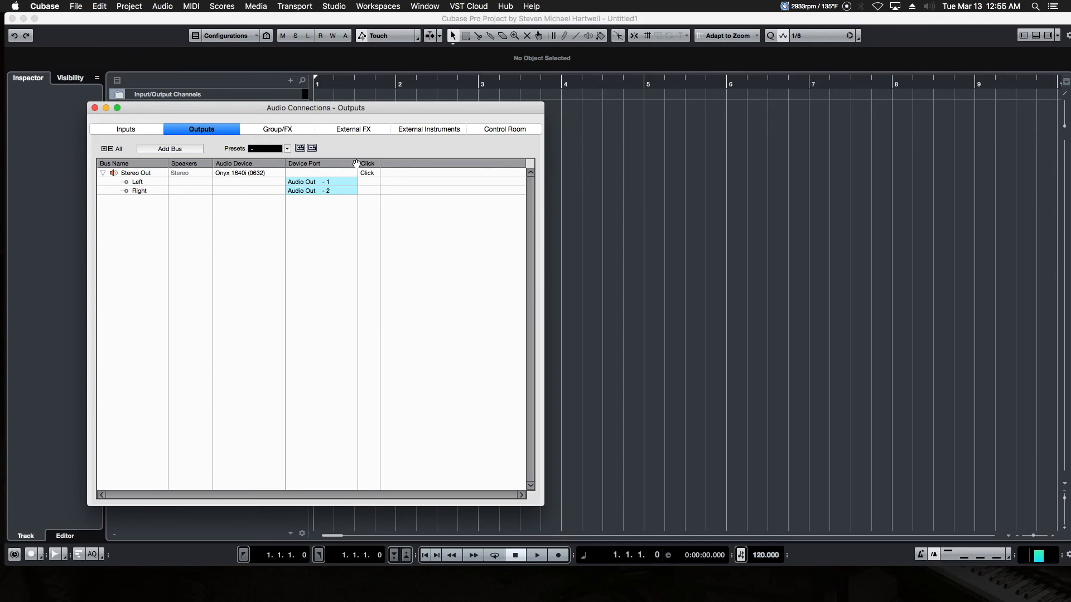
pyautogui.moveTo(135, 172)
pyautogui.write('MAIN OUTS')
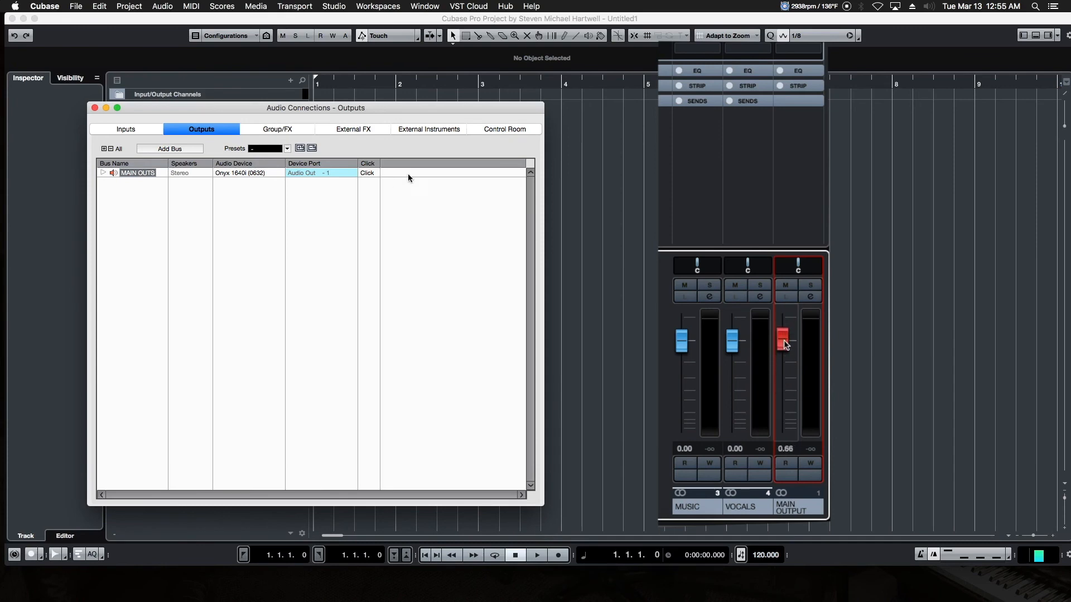
pyautogui.click(102, 173)
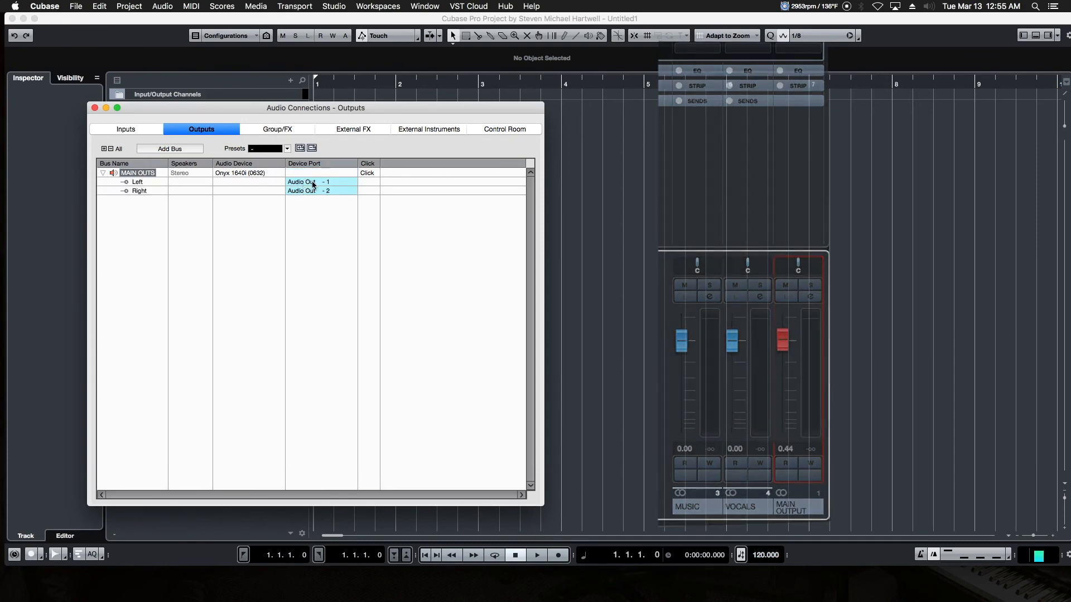
pyautogui.click(320, 182)
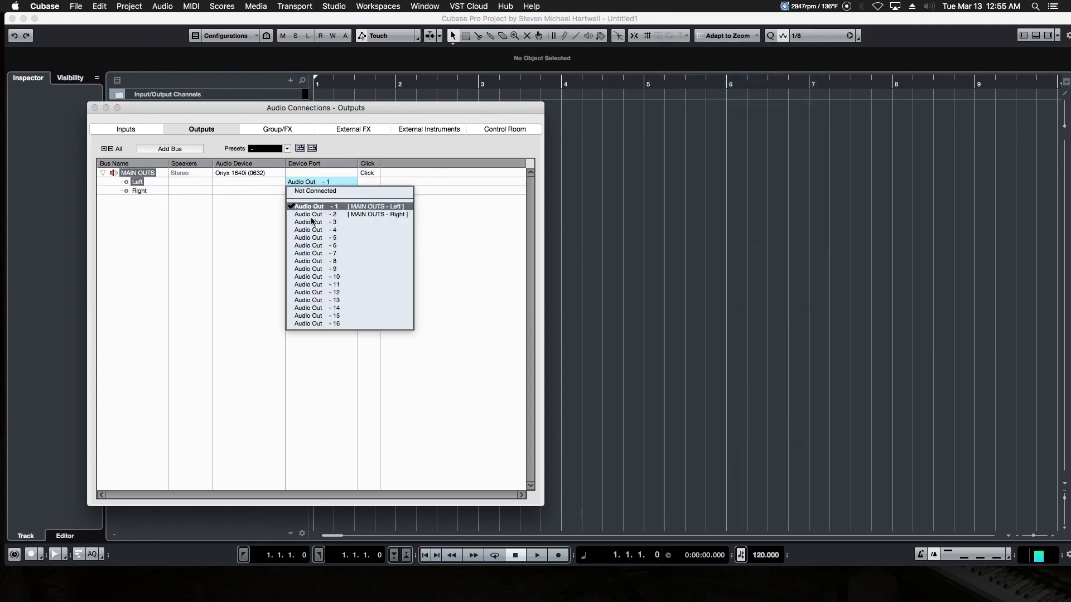
pyautogui.moveTo(306, 315)
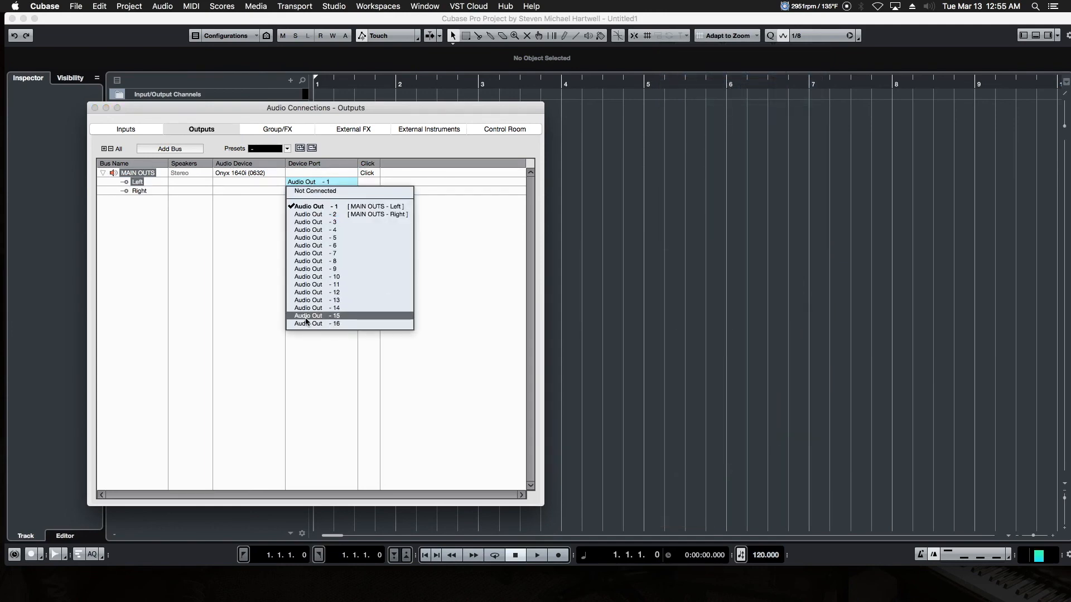
pyautogui.click(308, 316)
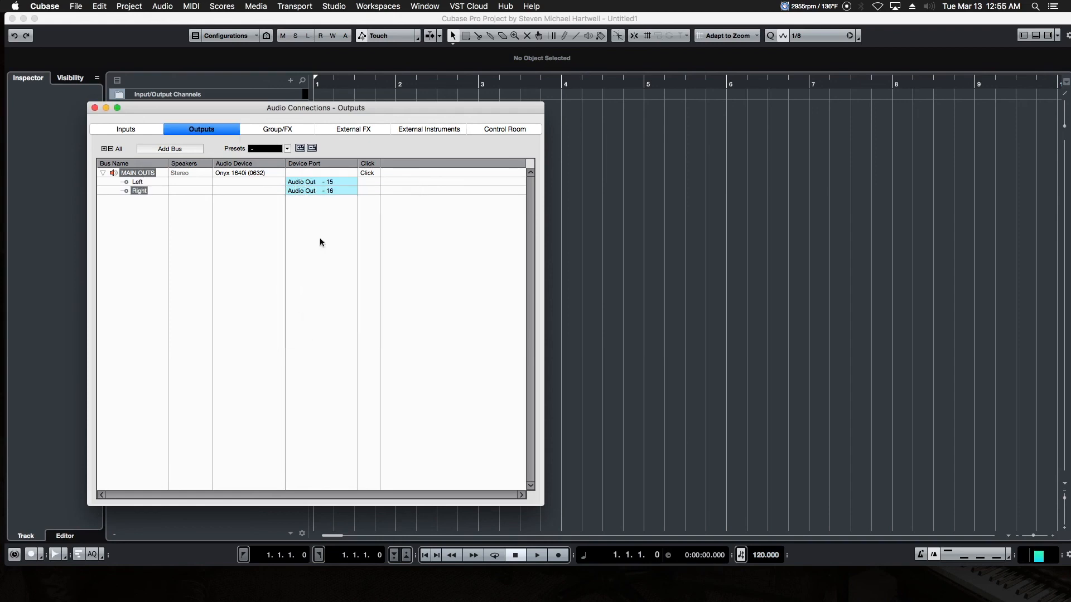
pyautogui.moveTo(324, 186)
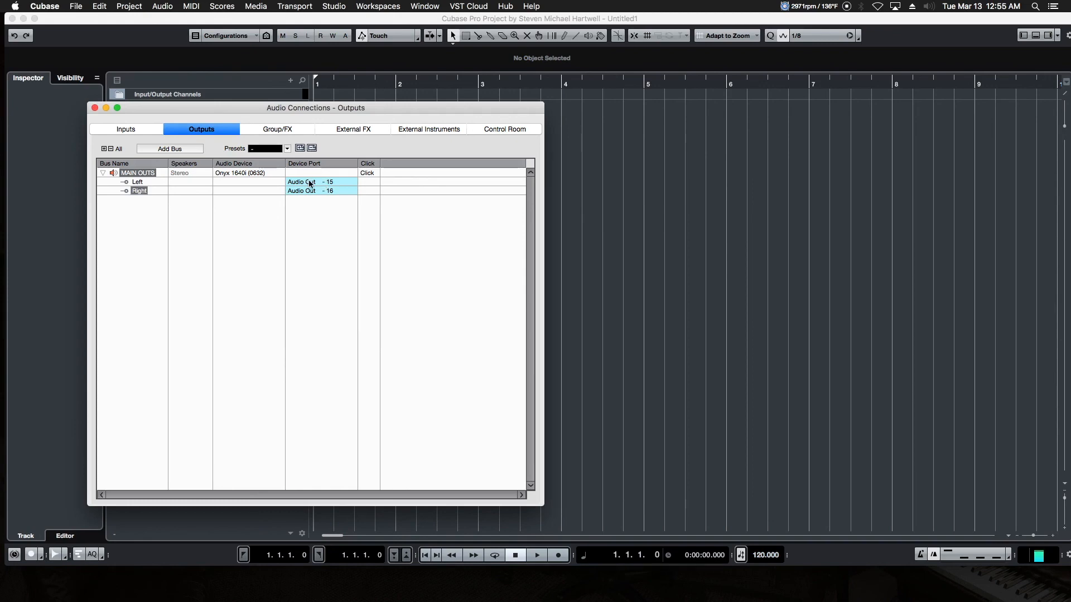
pyautogui.click(322, 182)
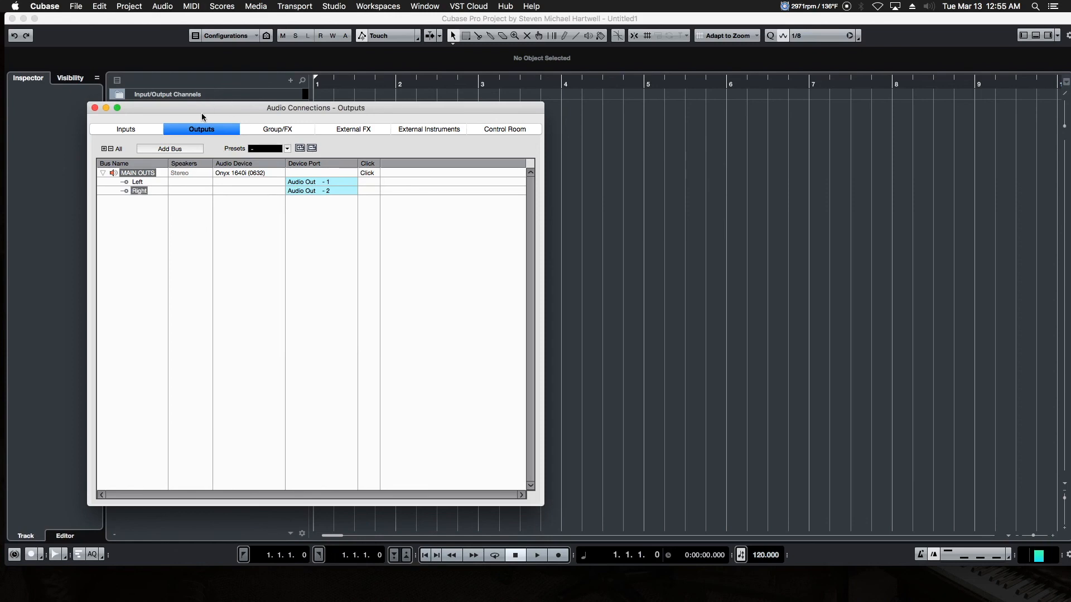
pyautogui.moveTo(208, 121)
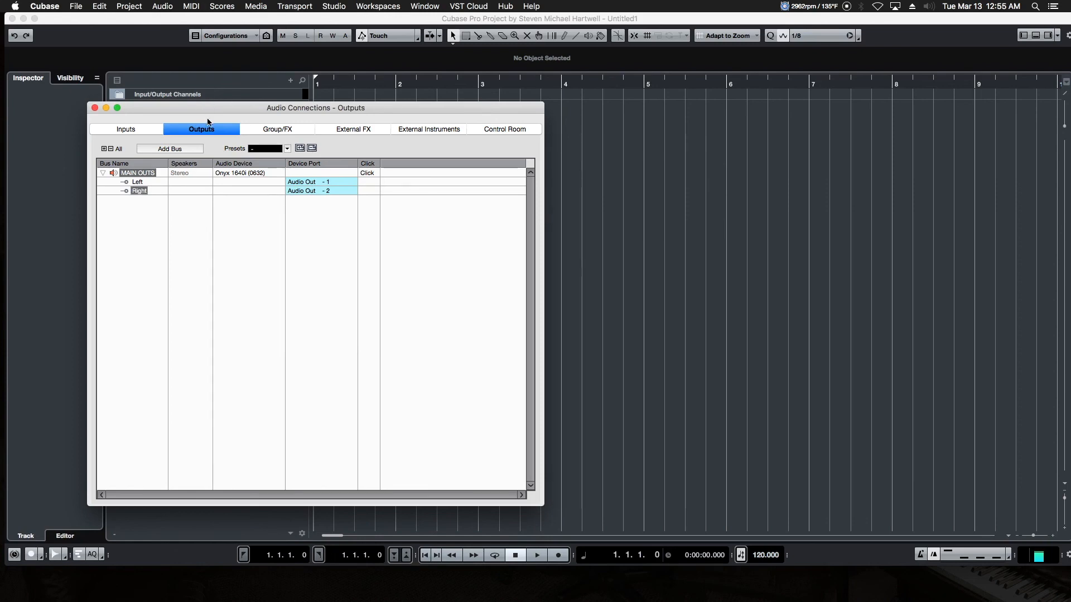
pyautogui.moveTo(308, 137)
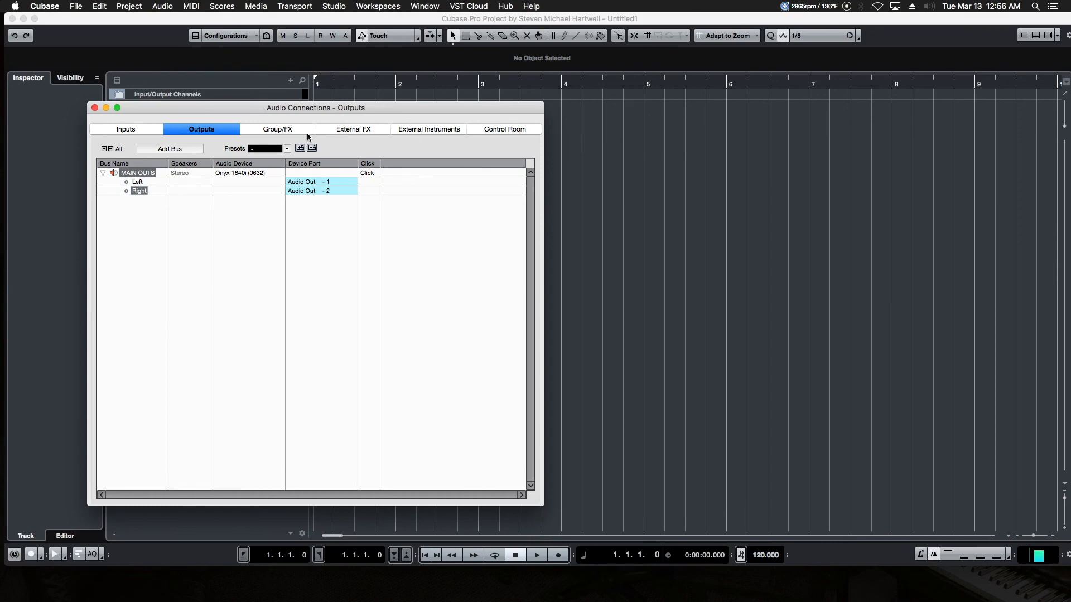
# Return to the Inputs list showing the MIC IN and LINE INPUT buses
pyautogui.click(126, 129)
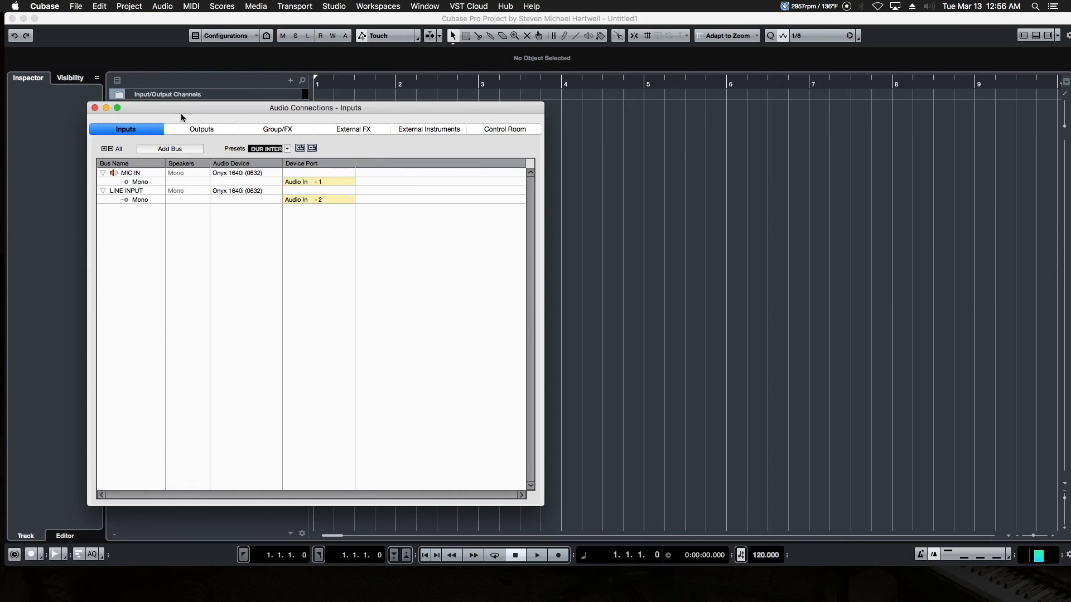
pyautogui.moveTo(737, 54)
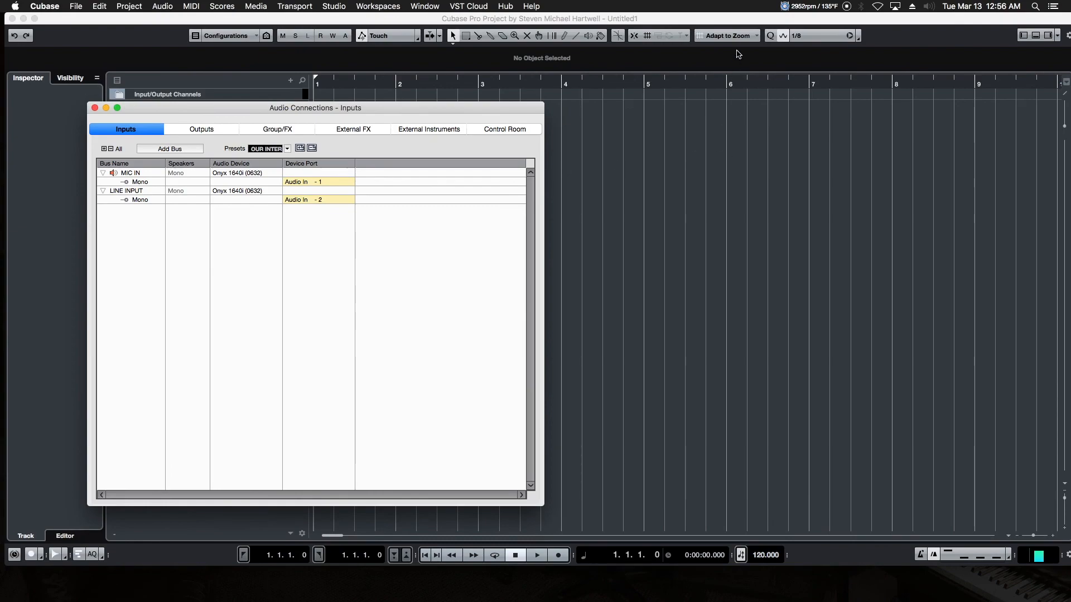